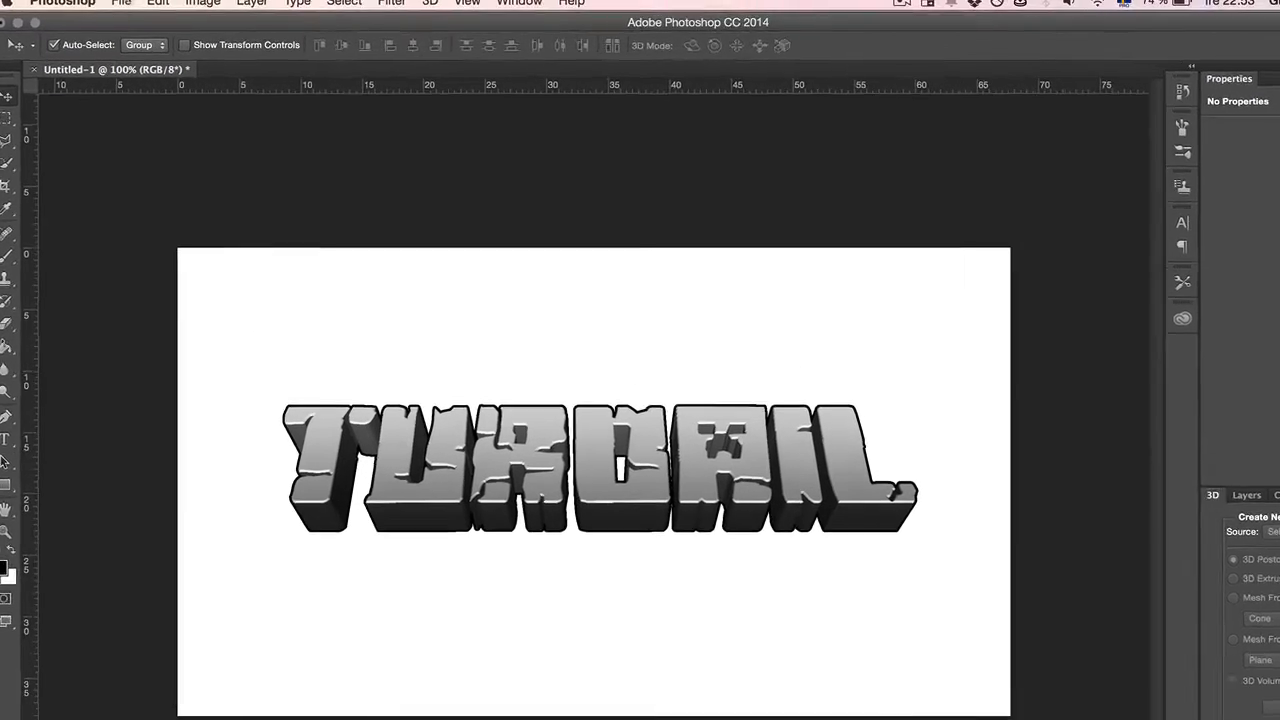
# Create a new 1920 by 1080 pixel document.
pyautogui.click(120, 3)
pyautogui.write('10')
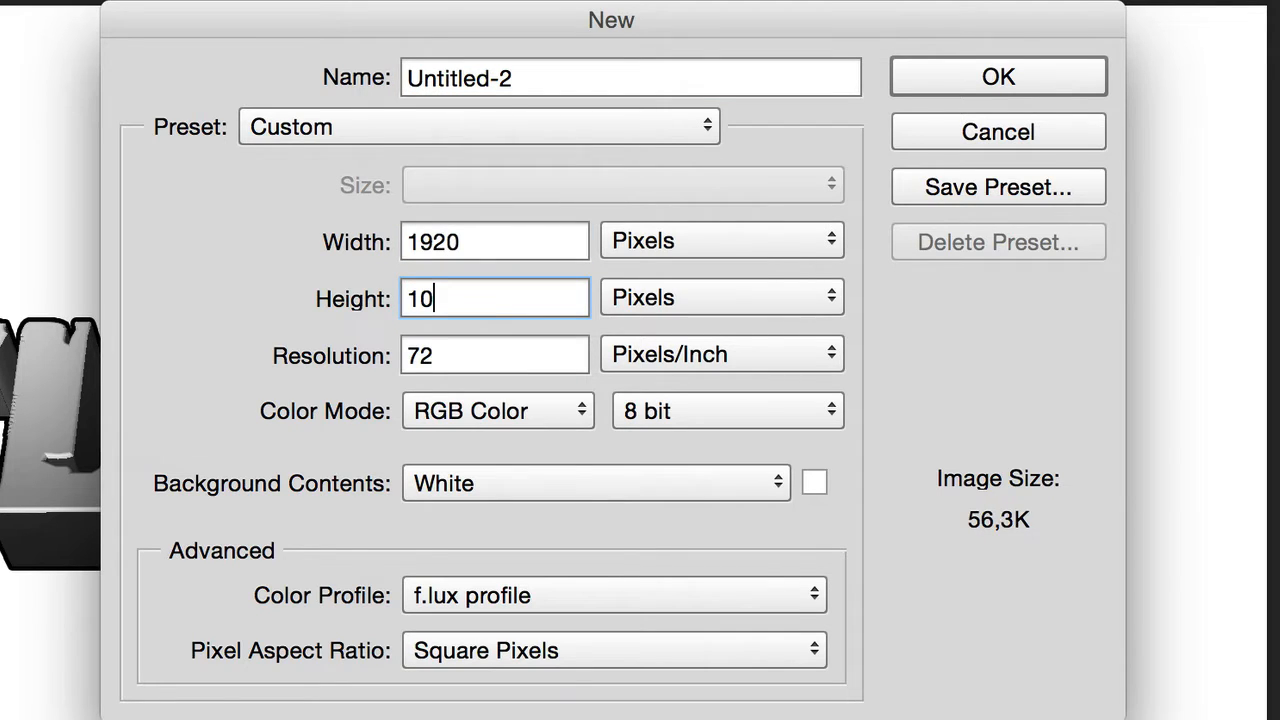
pyautogui.click(996, 76)
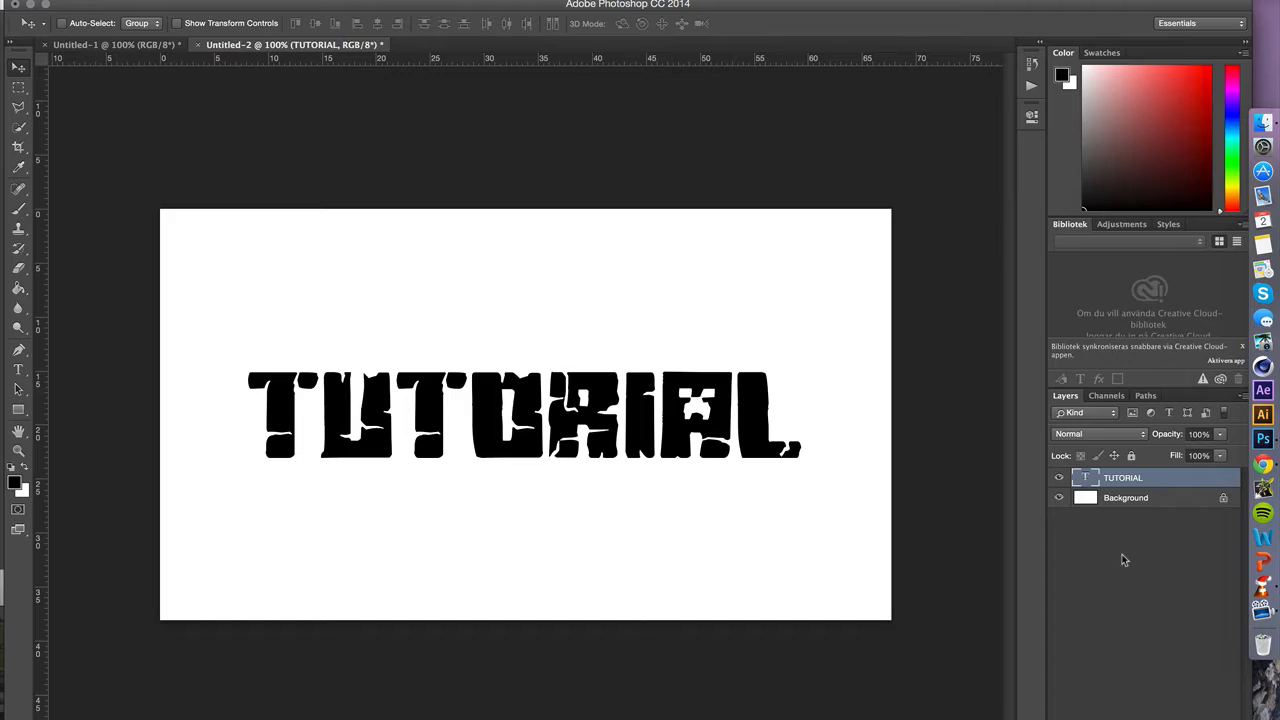
pyautogui.moveTo(1167, 478)
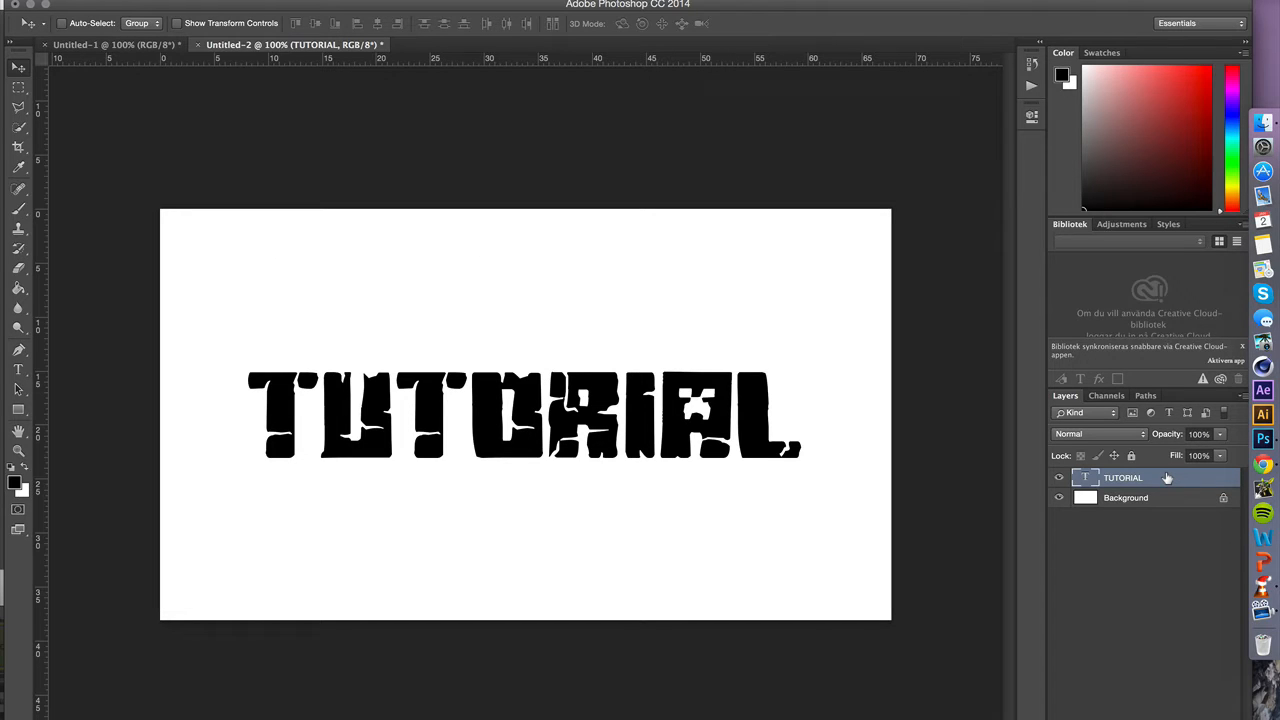
# Extrude the TUTORIAL text layer into a 3D object and accept the 3D workspace.
pyautogui.rightClick(1123, 477)
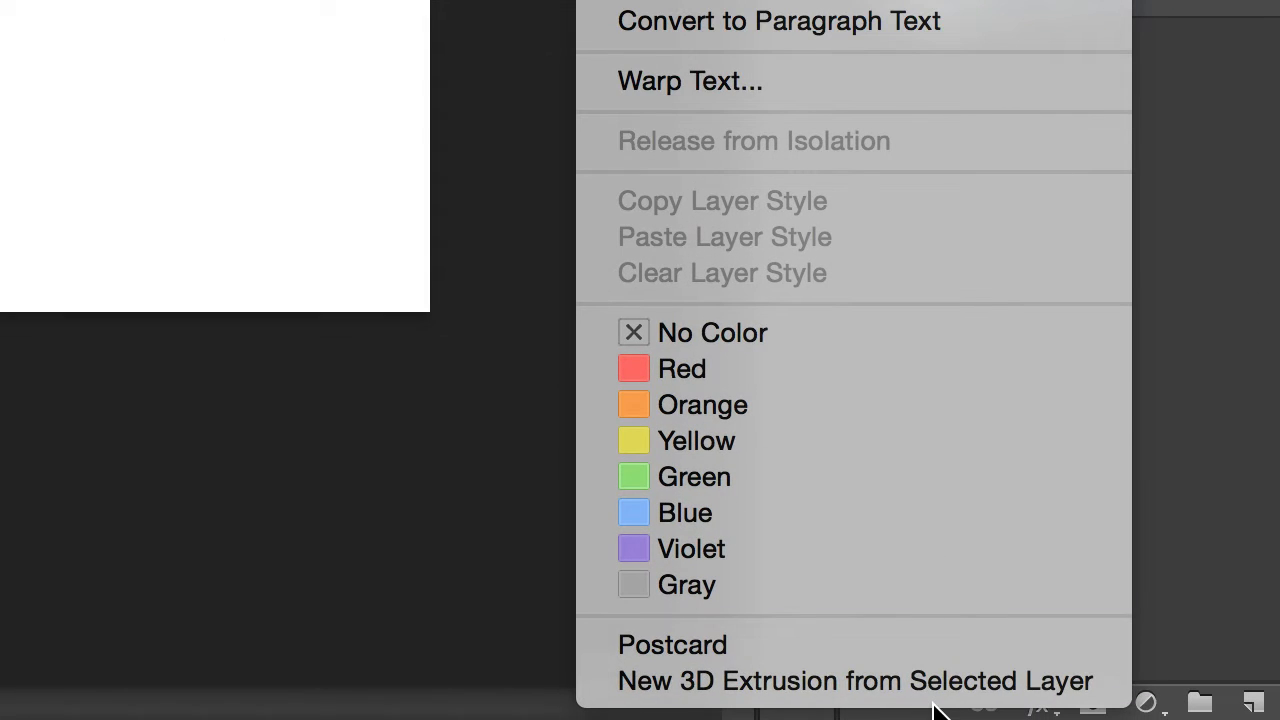
pyautogui.click(855, 681)
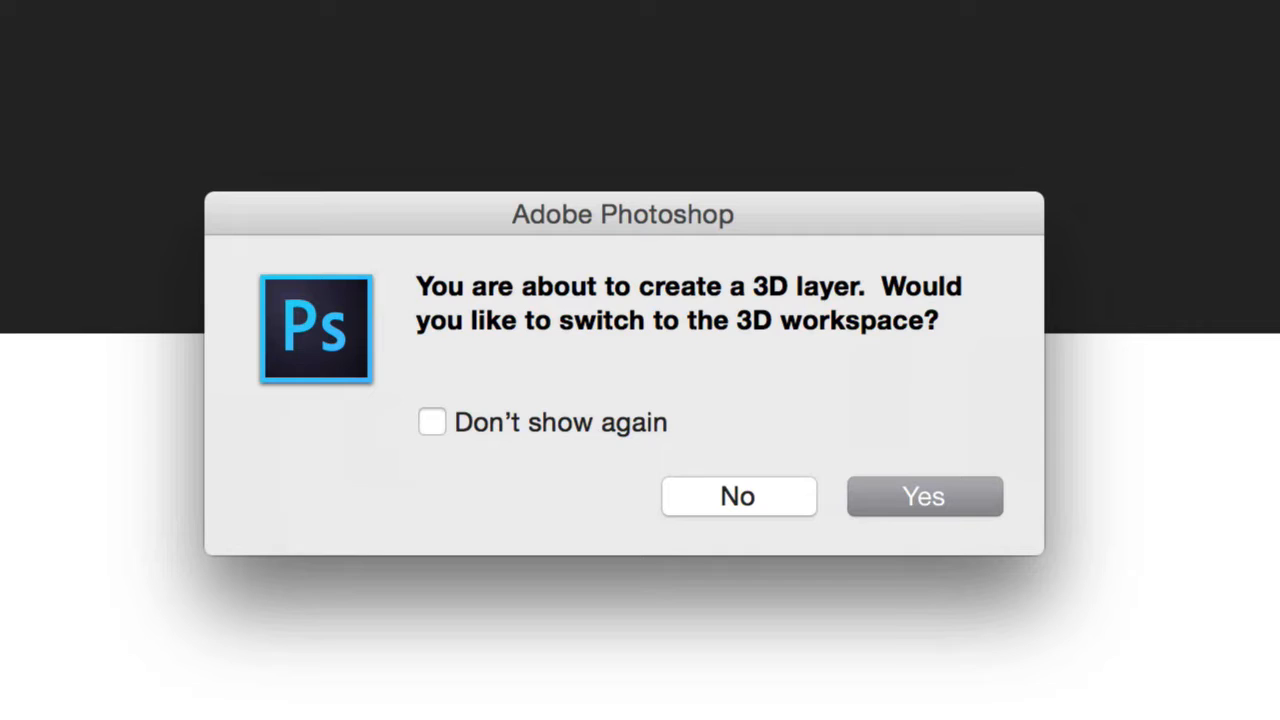
pyautogui.moveTo(720, 340)
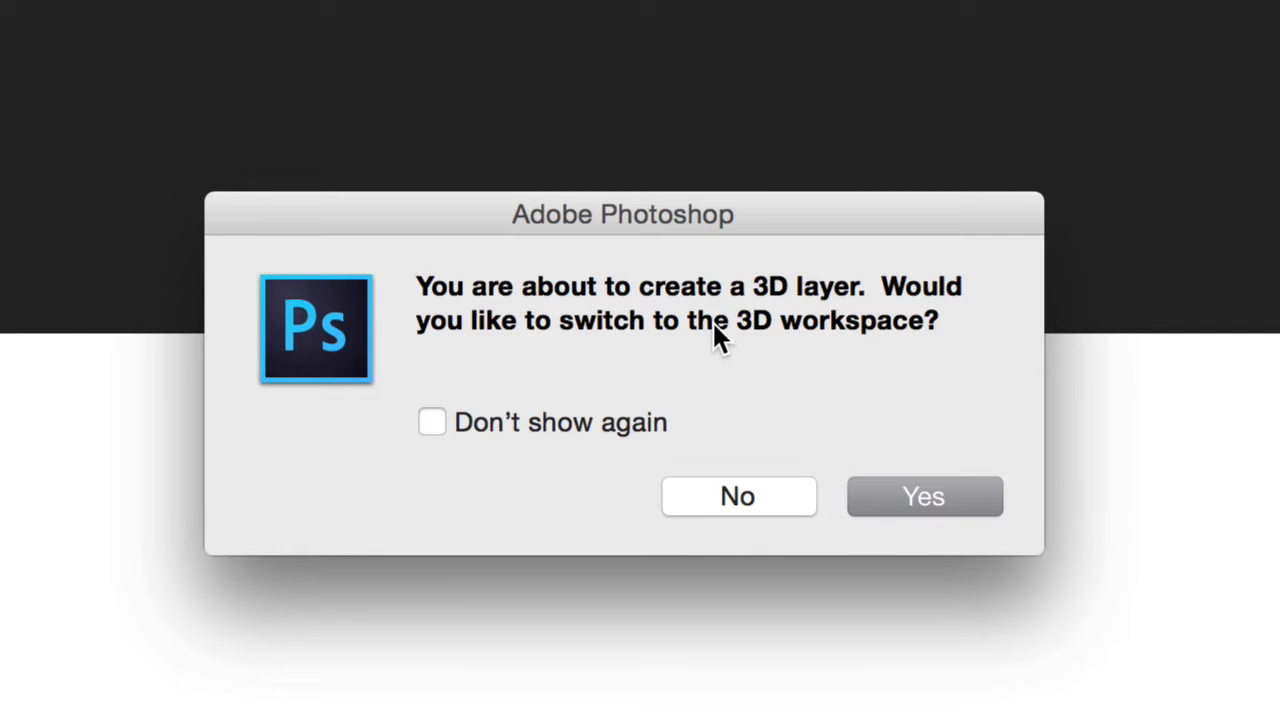
pyautogui.click(923, 496)
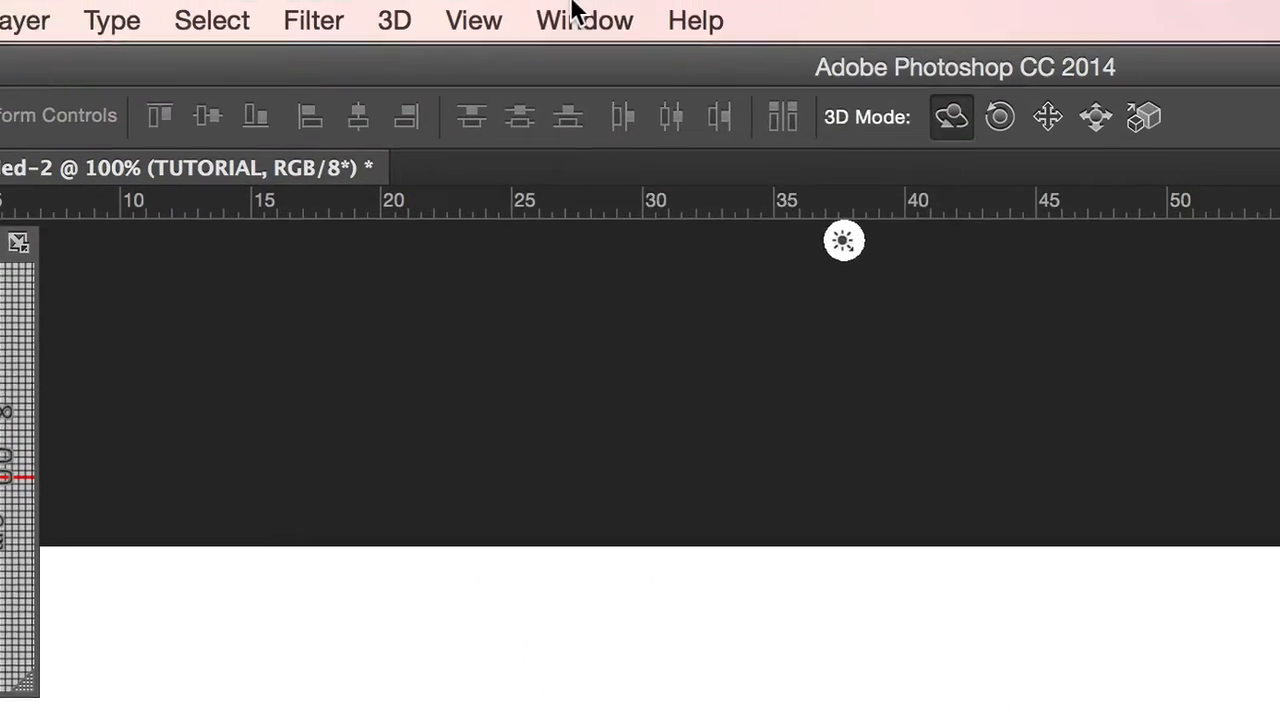
# Toggle the TUTORIAL mesh in the 3D panel, leaving its materials and constraints collapsed.
pyautogui.click(583, 20)
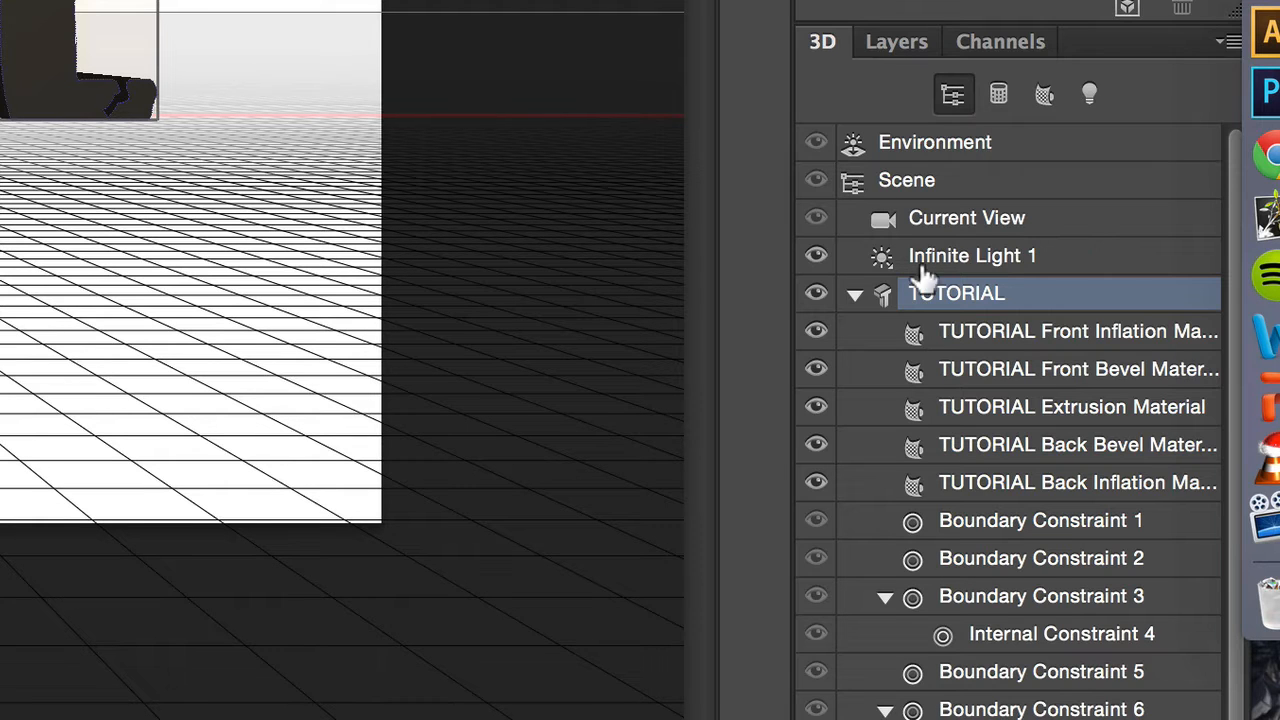
pyautogui.moveTo(993, 228)
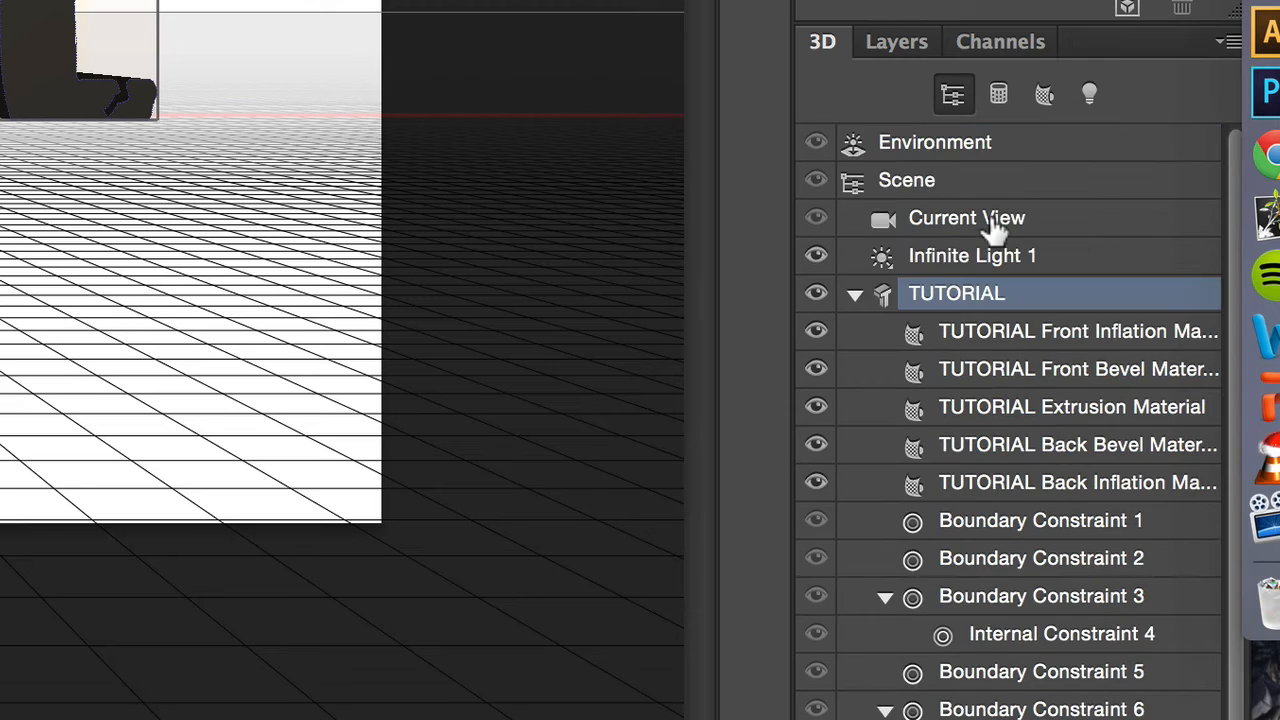
pyautogui.moveTo(915, 293)
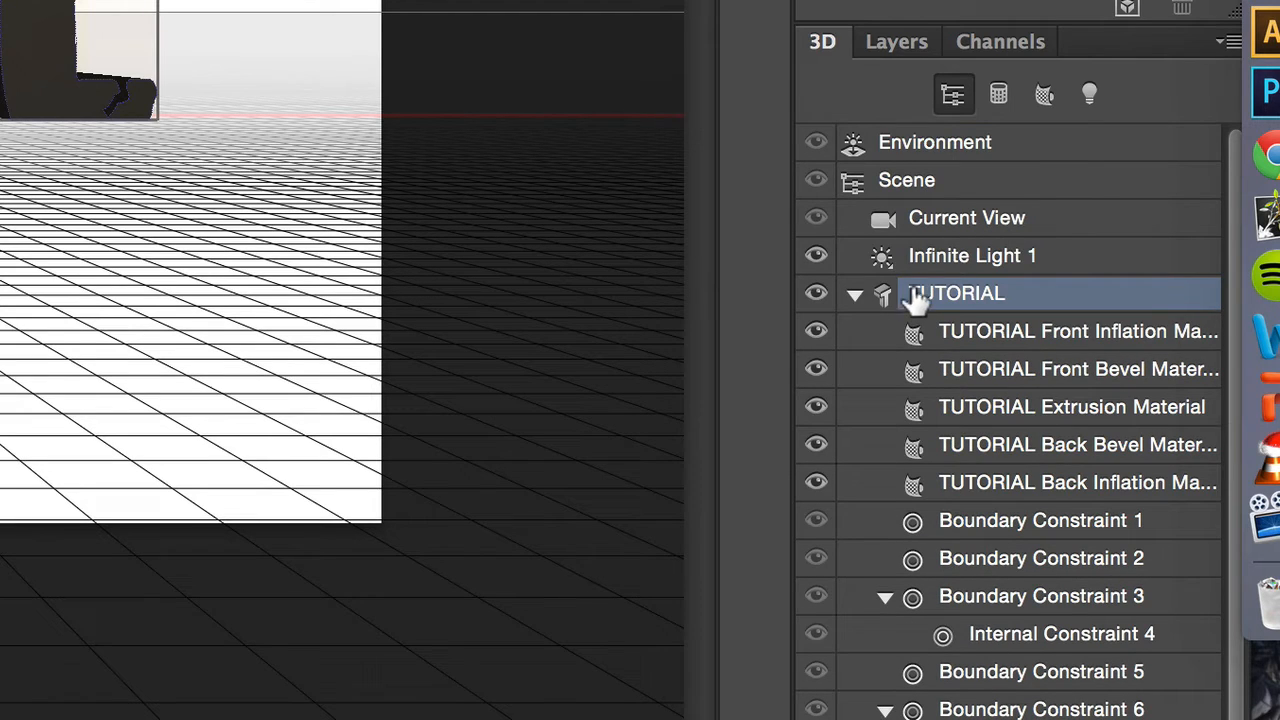
pyautogui.click(855, 293)
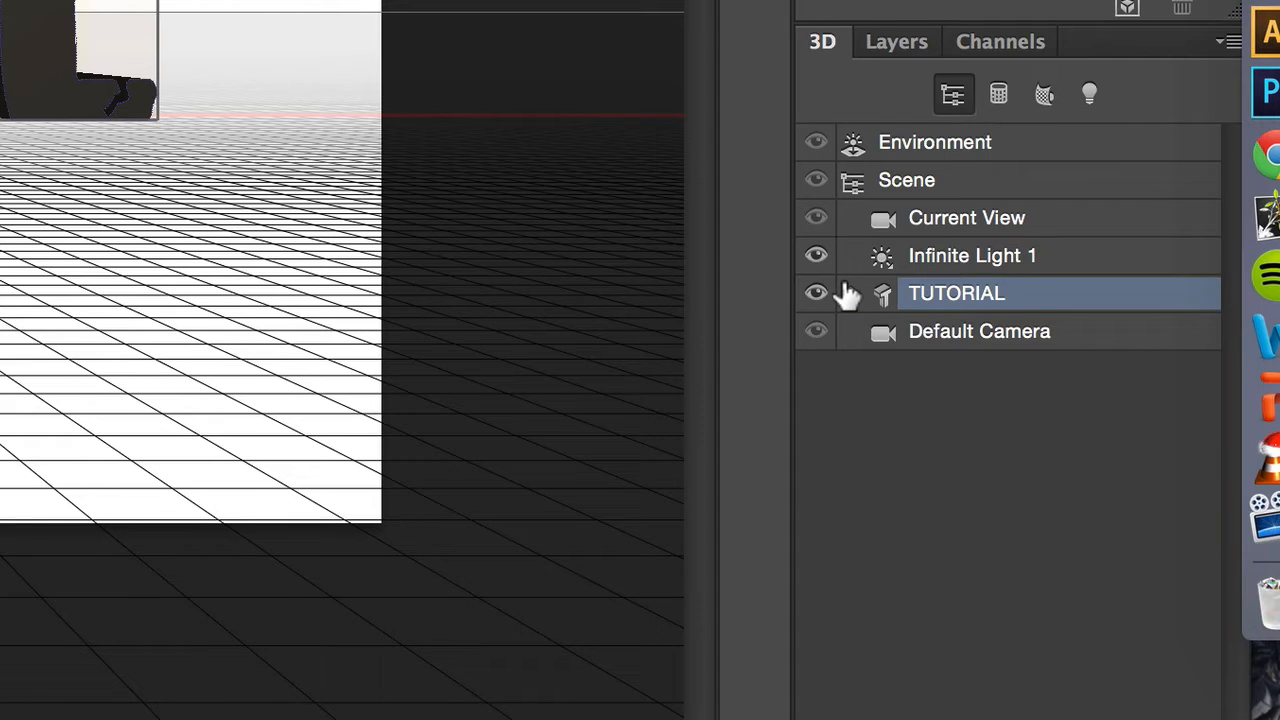
pyautogui.click(855, 293)
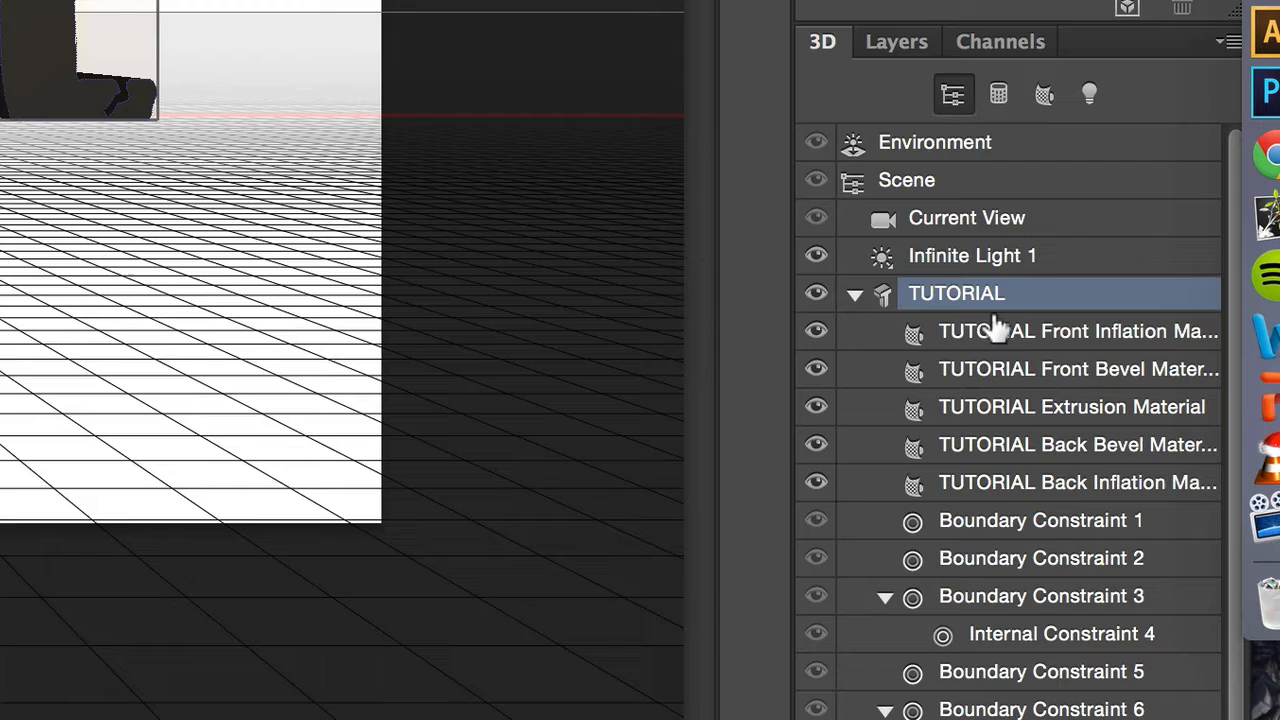
pyautogui.moveTo(955, 331)
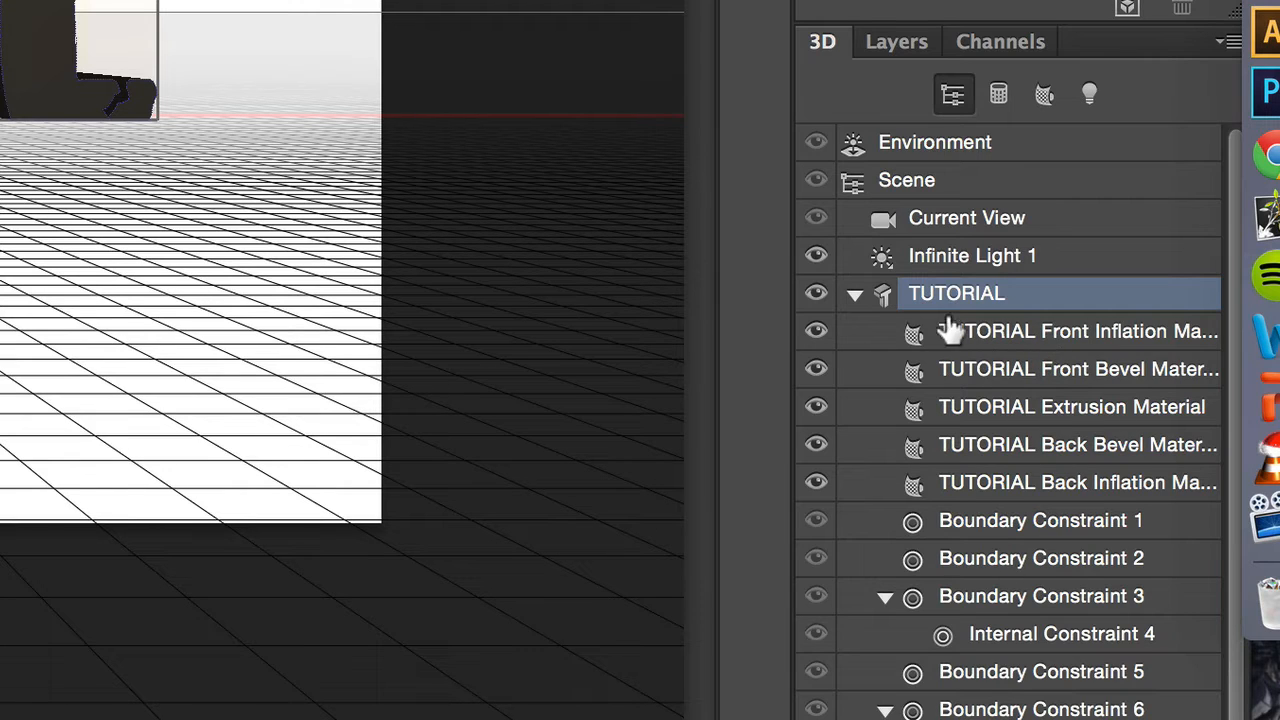
pyautogui.moveTo(850, 295)
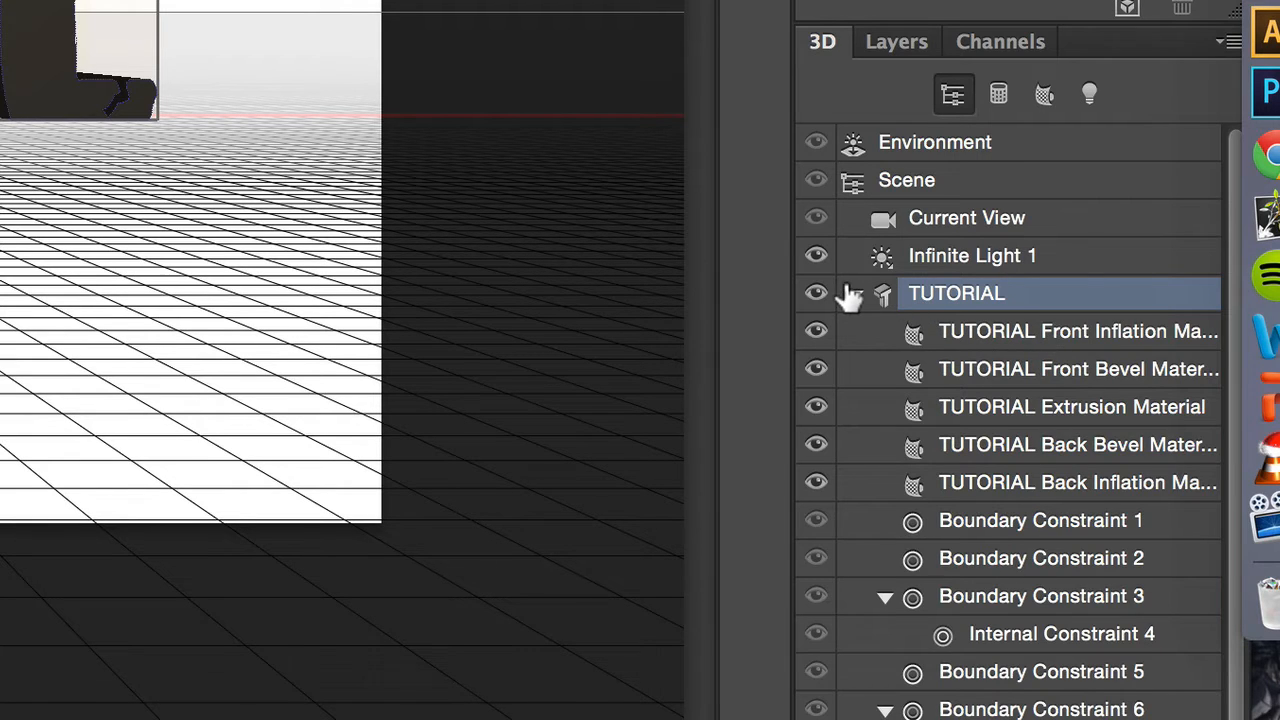
pyautogui.click(855, 293)
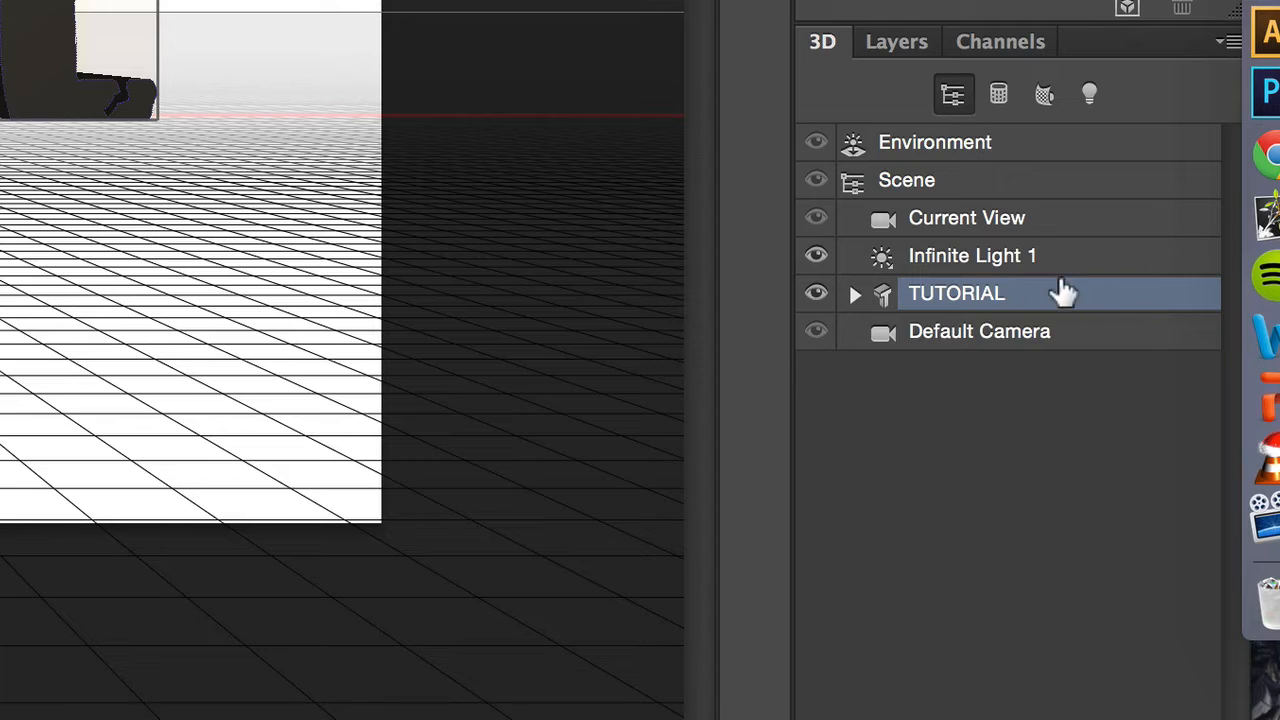
pyautogui.moveTo(1035, 370)
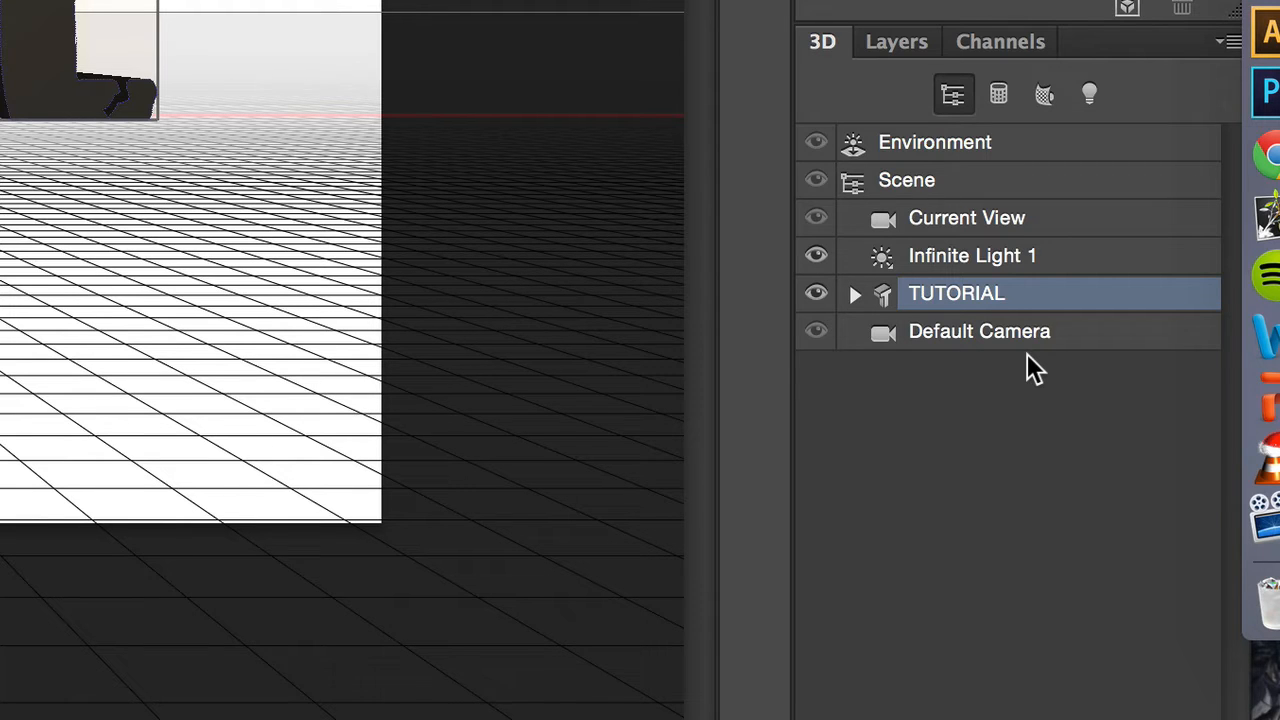
pyautogui.moveTo(993, 368)
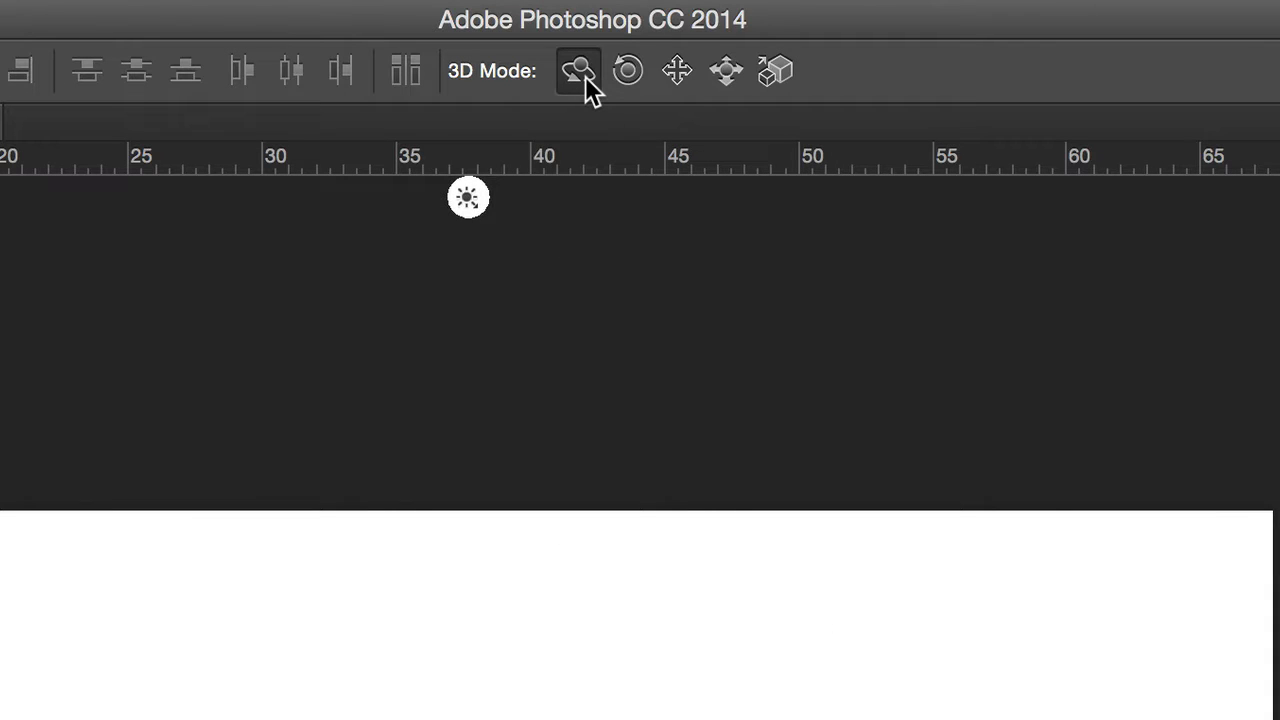
pyautogui.moveTo(578, 70)
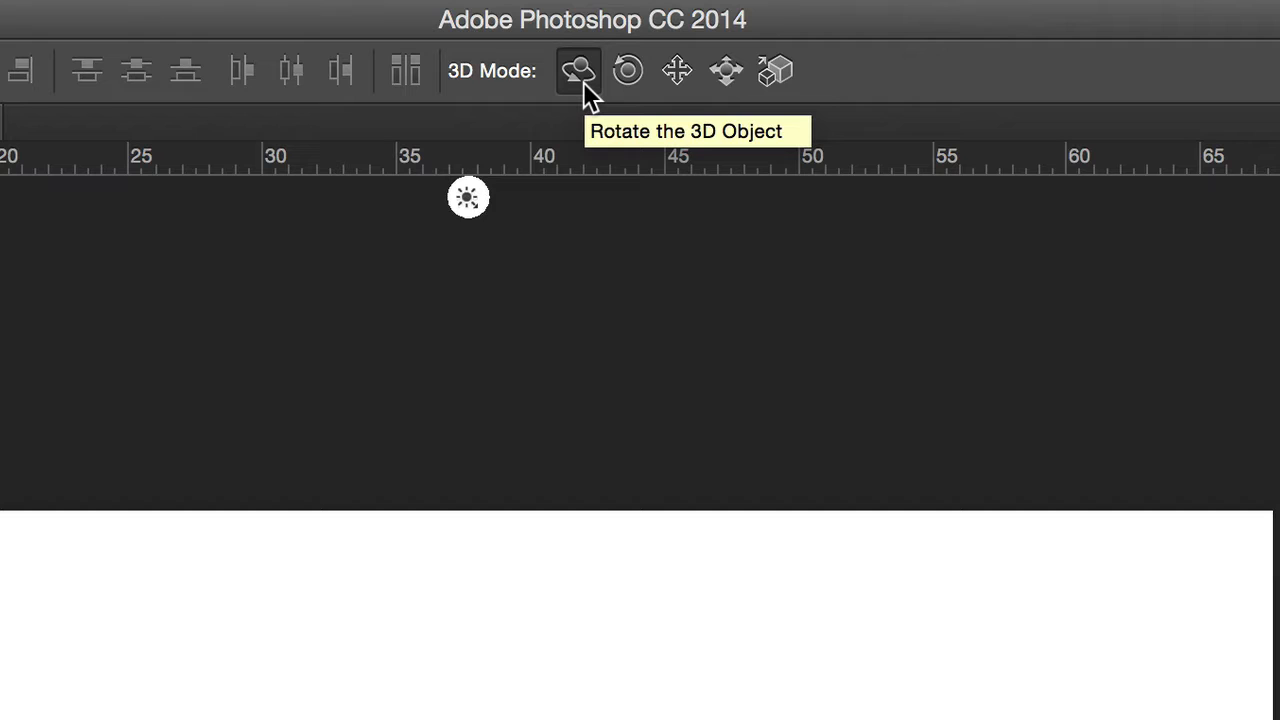
# Rotate the extruded TUTORIAL text slightly around the X axis.
pyautogui.click(578, 70)
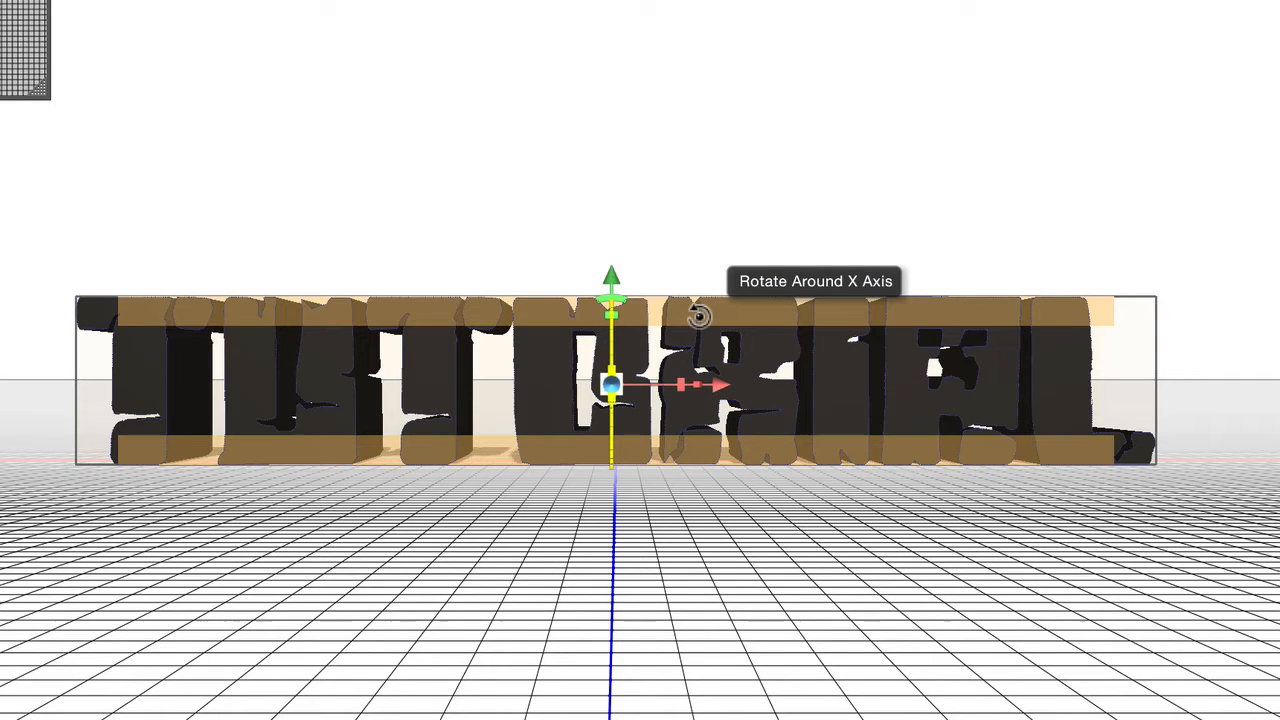
pyautogui.moveTo(700, 315); pyautogui.dragTo(700, 285)
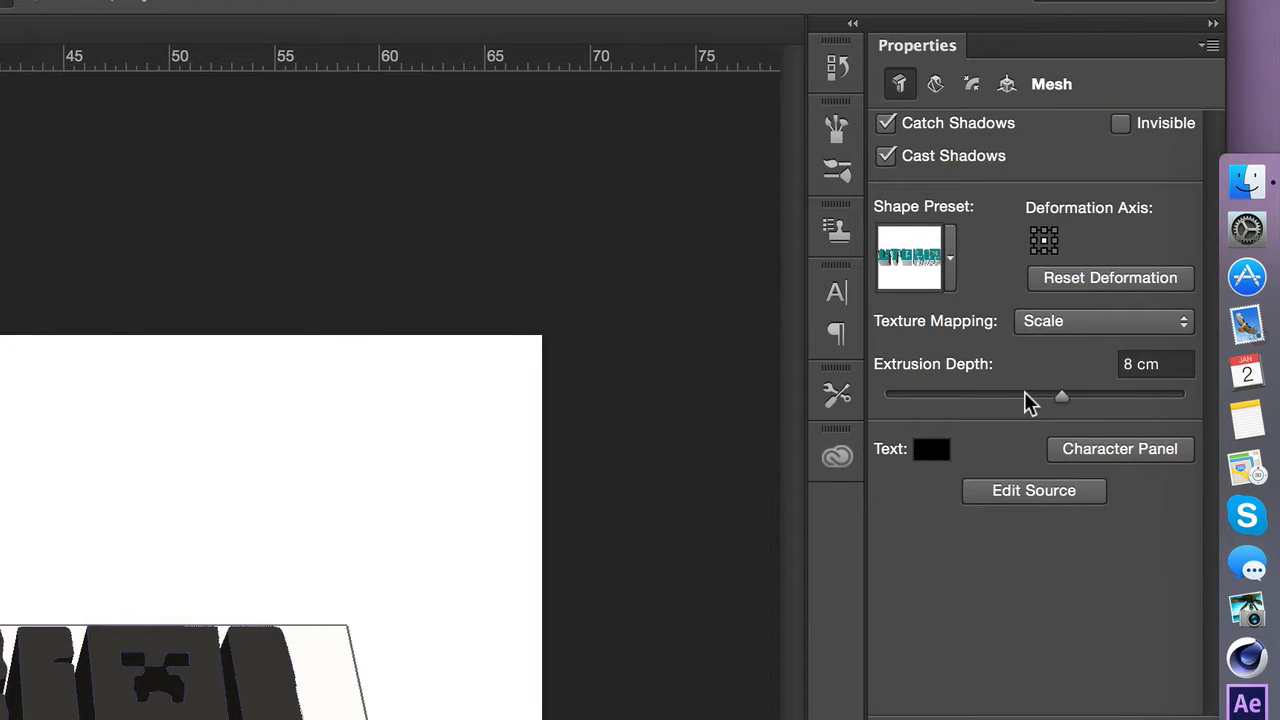
pyautogui.moveTo(1055, 395)
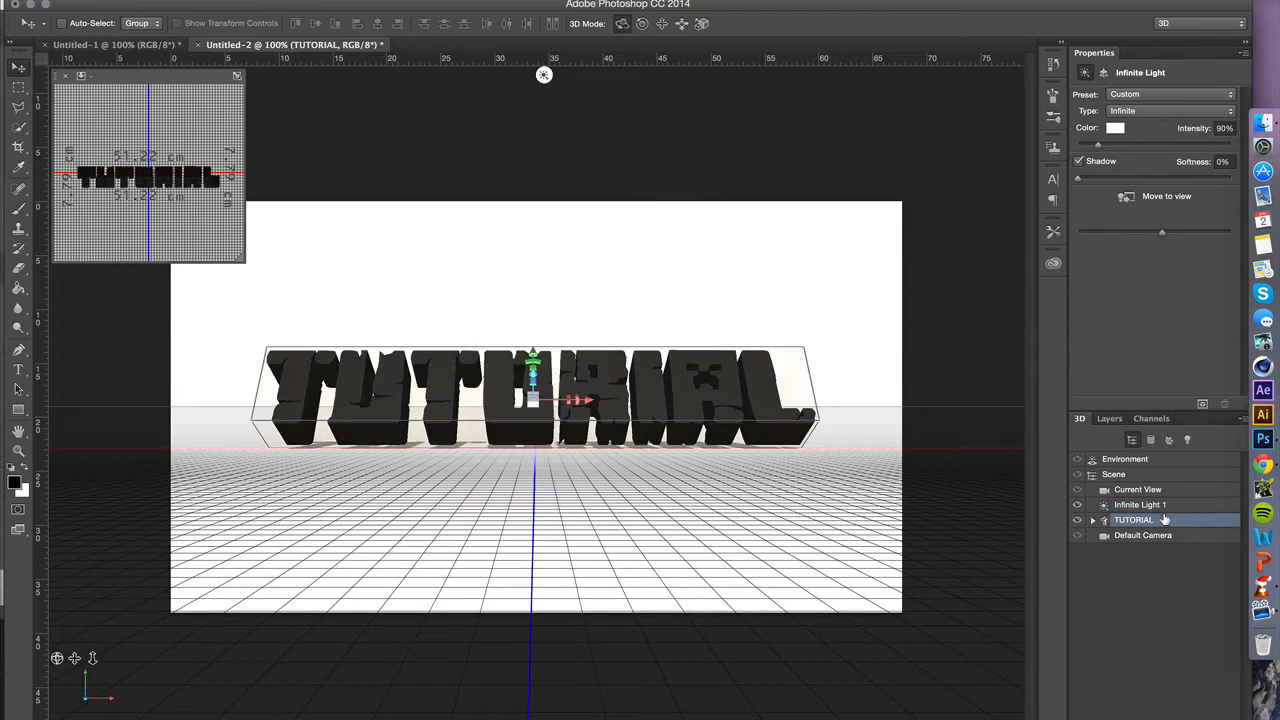
# Select the extruded TUTORIAL mesh to edit its properties.
pyautogui.click(1133, 519)
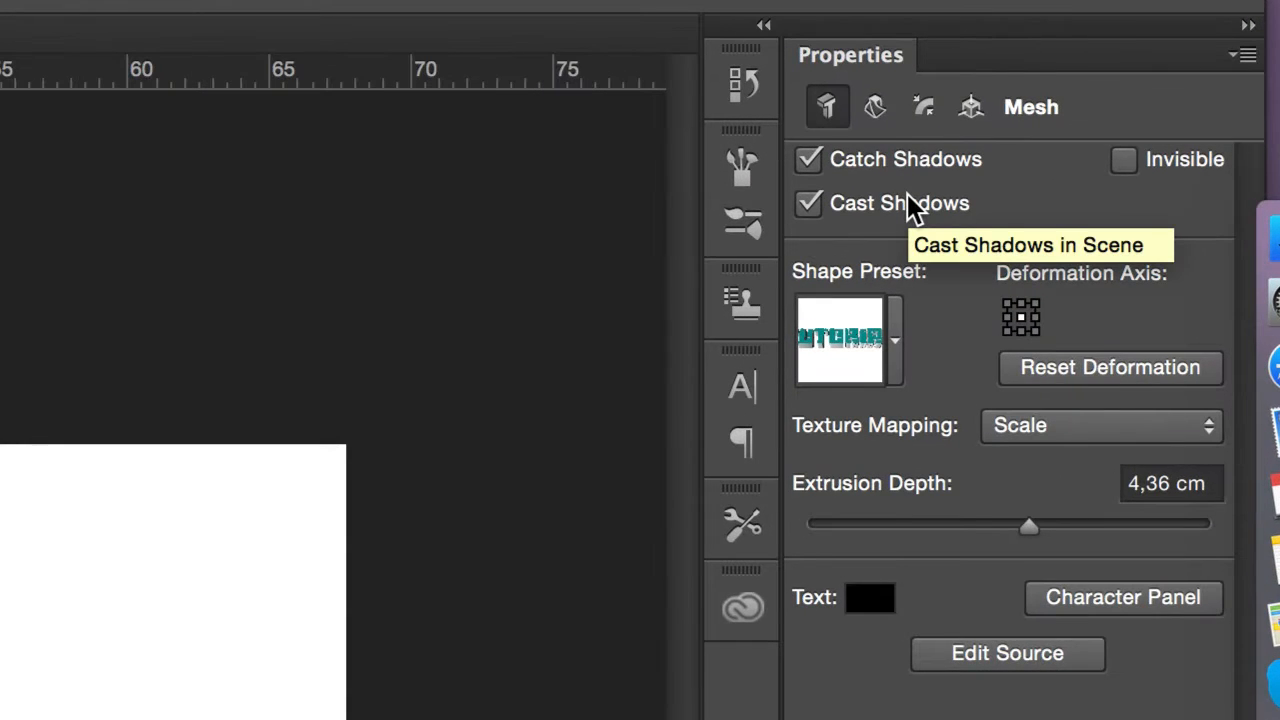
pyautogui.click(807, 203)
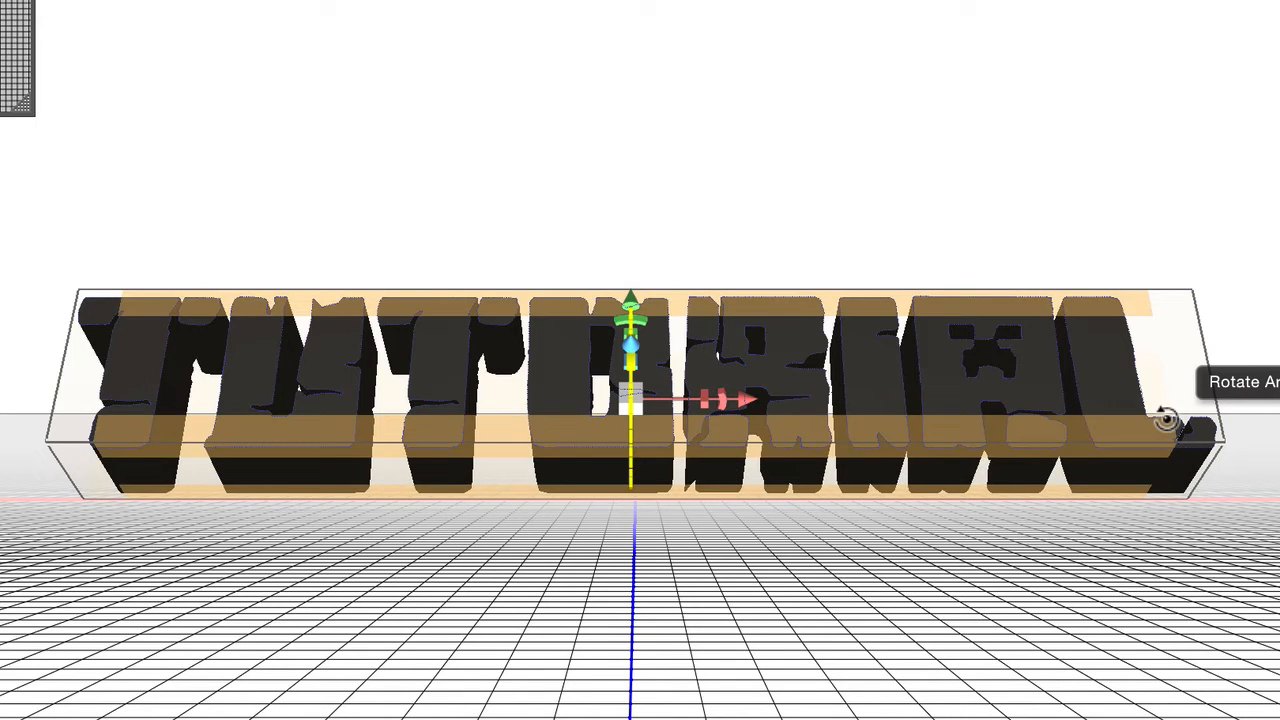
pyautogui.click(865, 315)
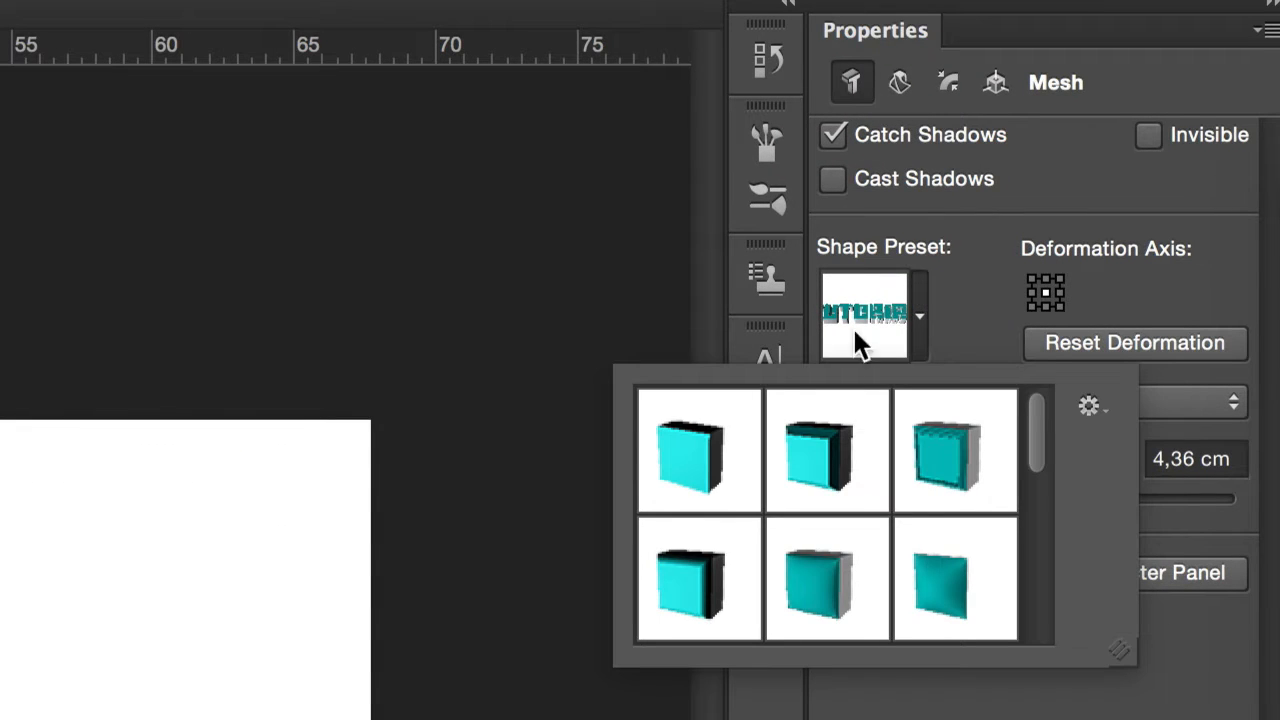
pyautogui.moveTo(688, 585)
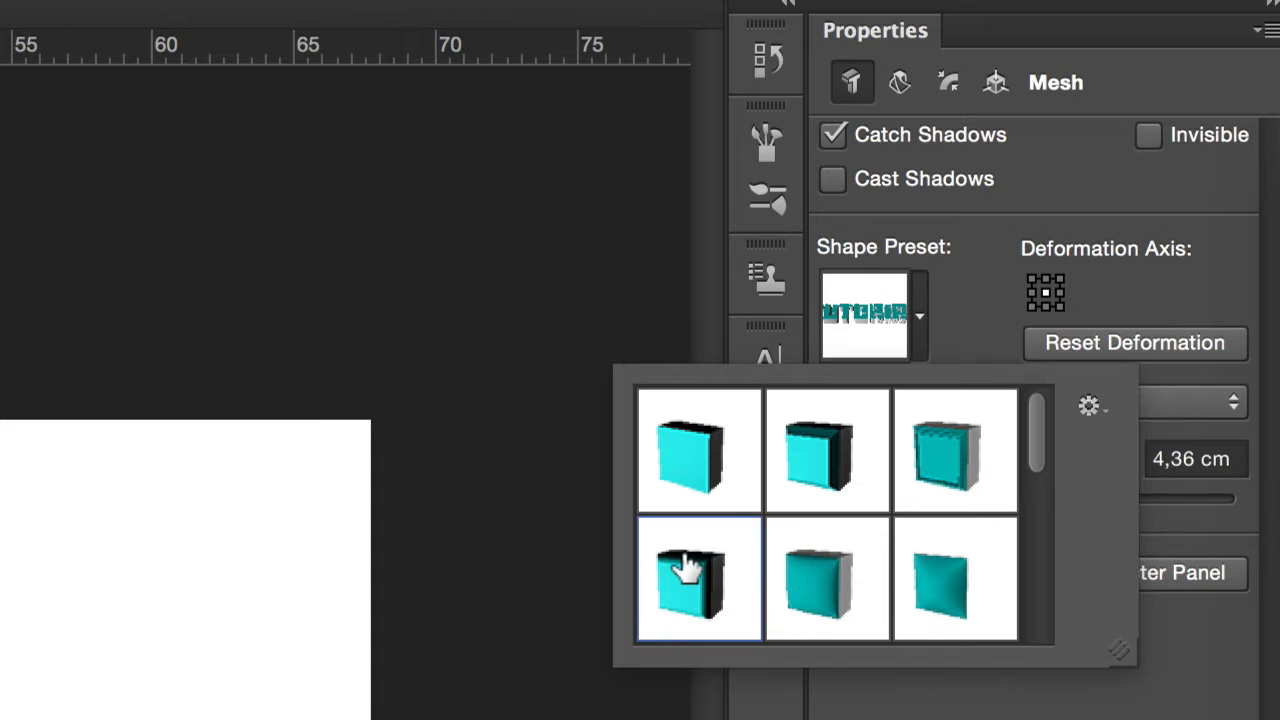
# Apply the fourth extrusion shape preset, the one with a dark back.
pyautogui.click(699, 580)
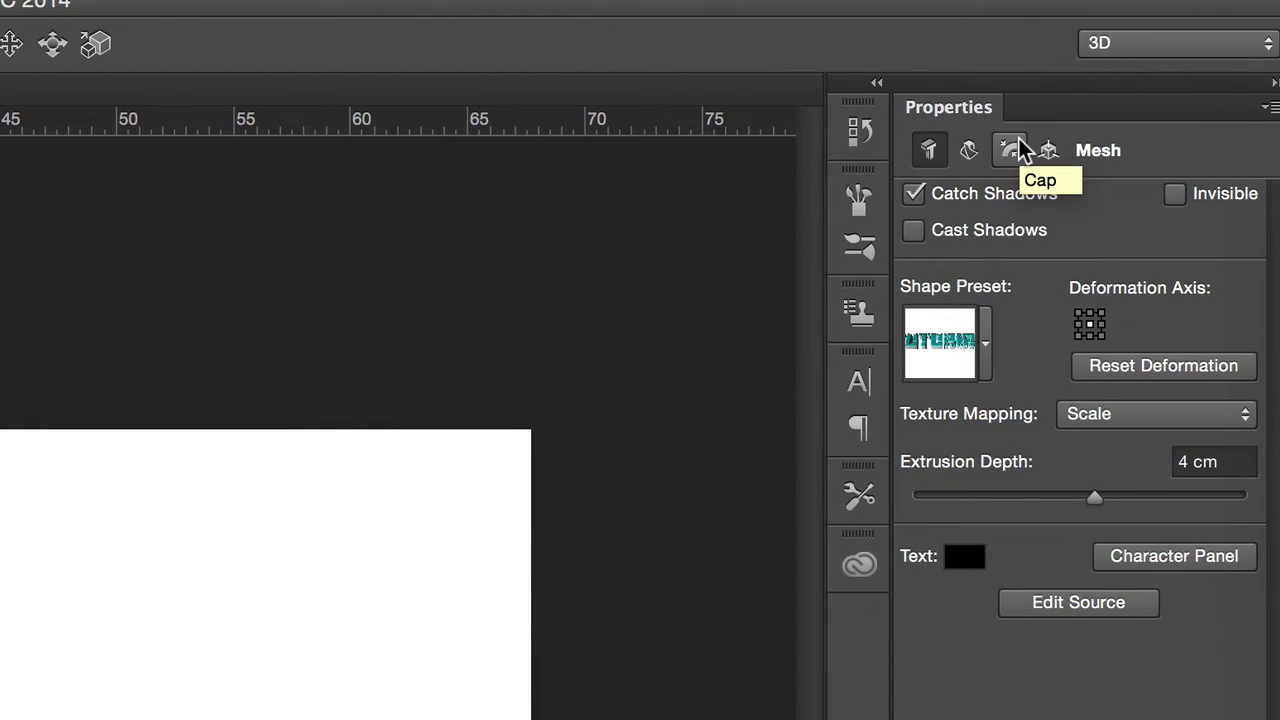
# Reduce the front cap bevel width to 10%.
pyautogui.click(1009, 150)
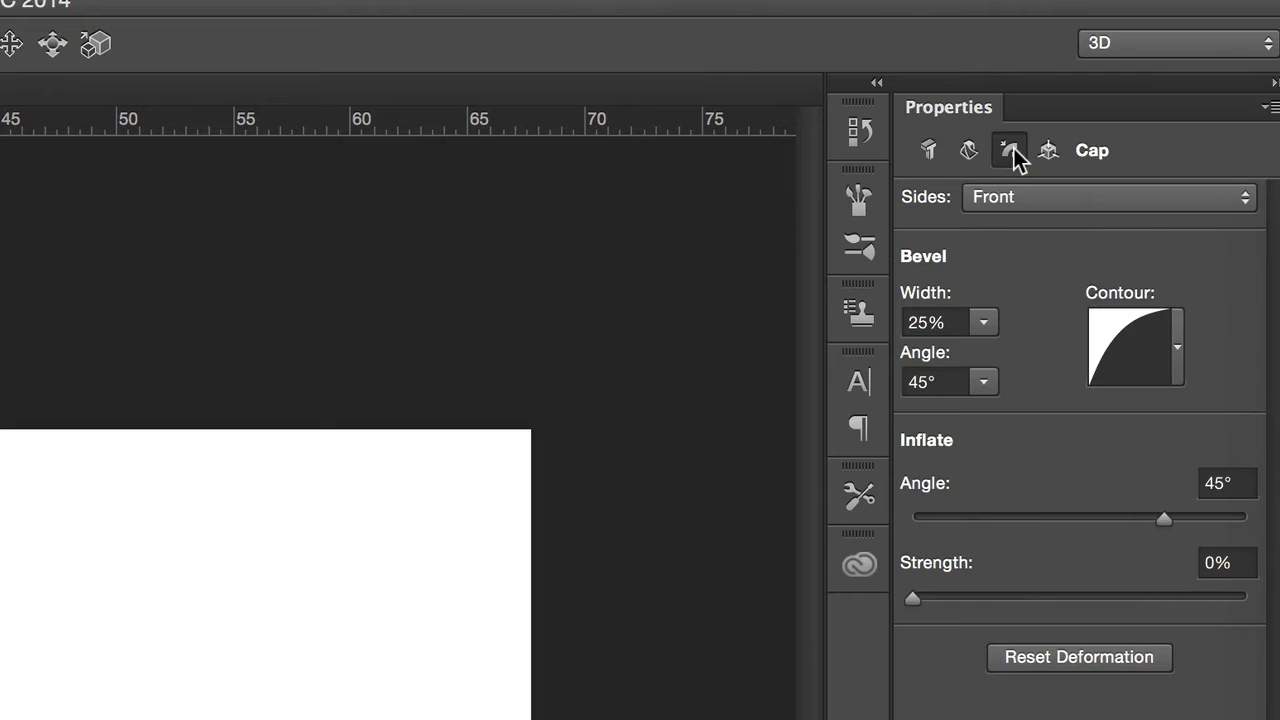
pyautogui.click(983, 322)
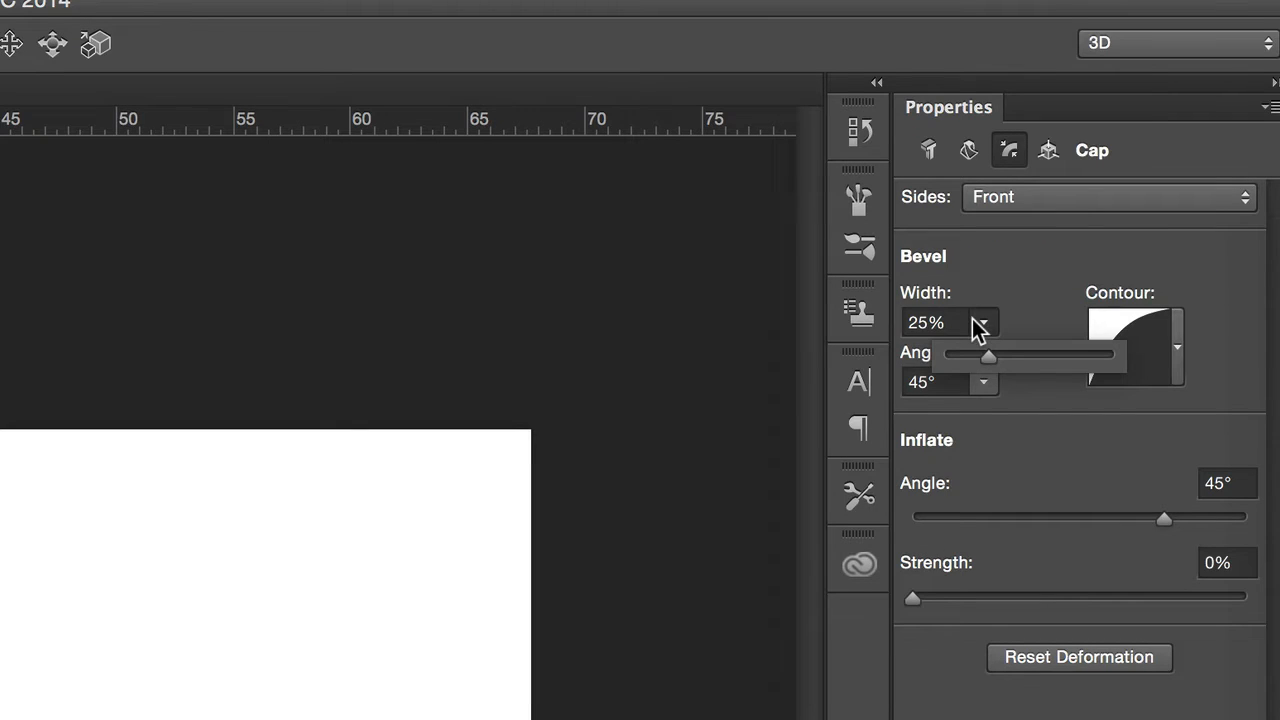
pyautogui.moveTo(988, 356); pyautogui.dragTo(963, 356)
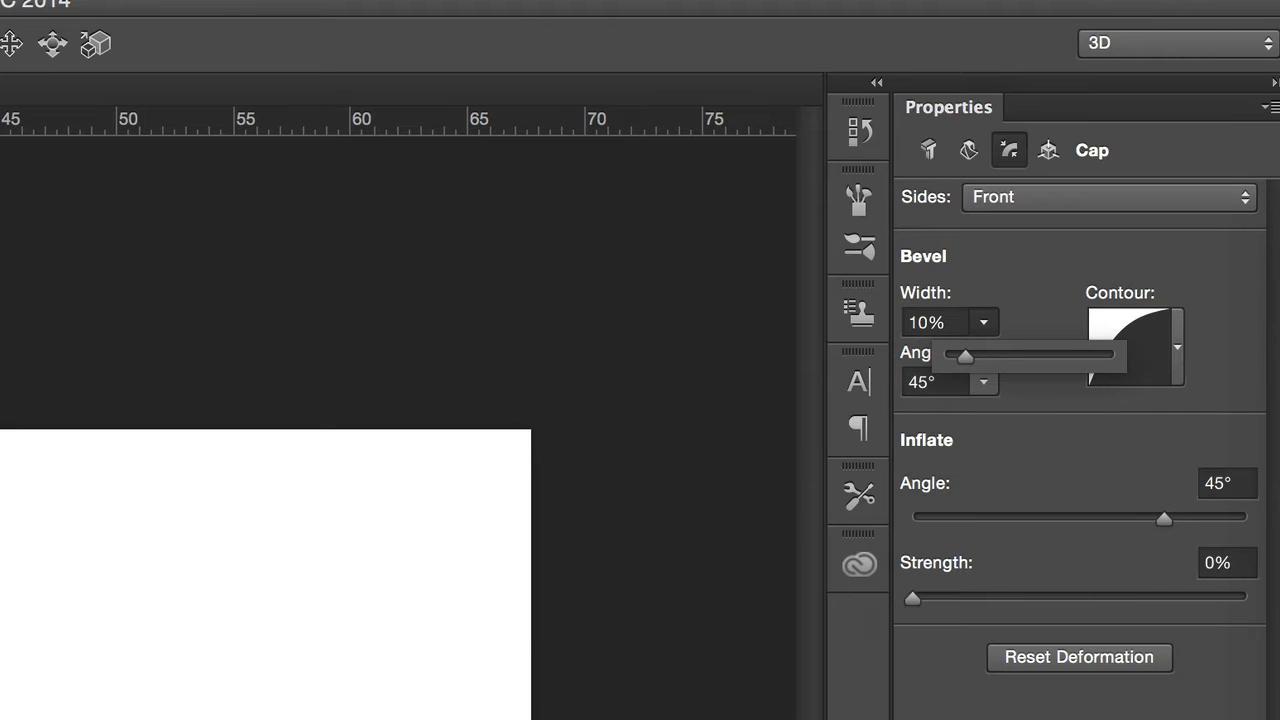
pyautogui.moveTo(1043, 703)
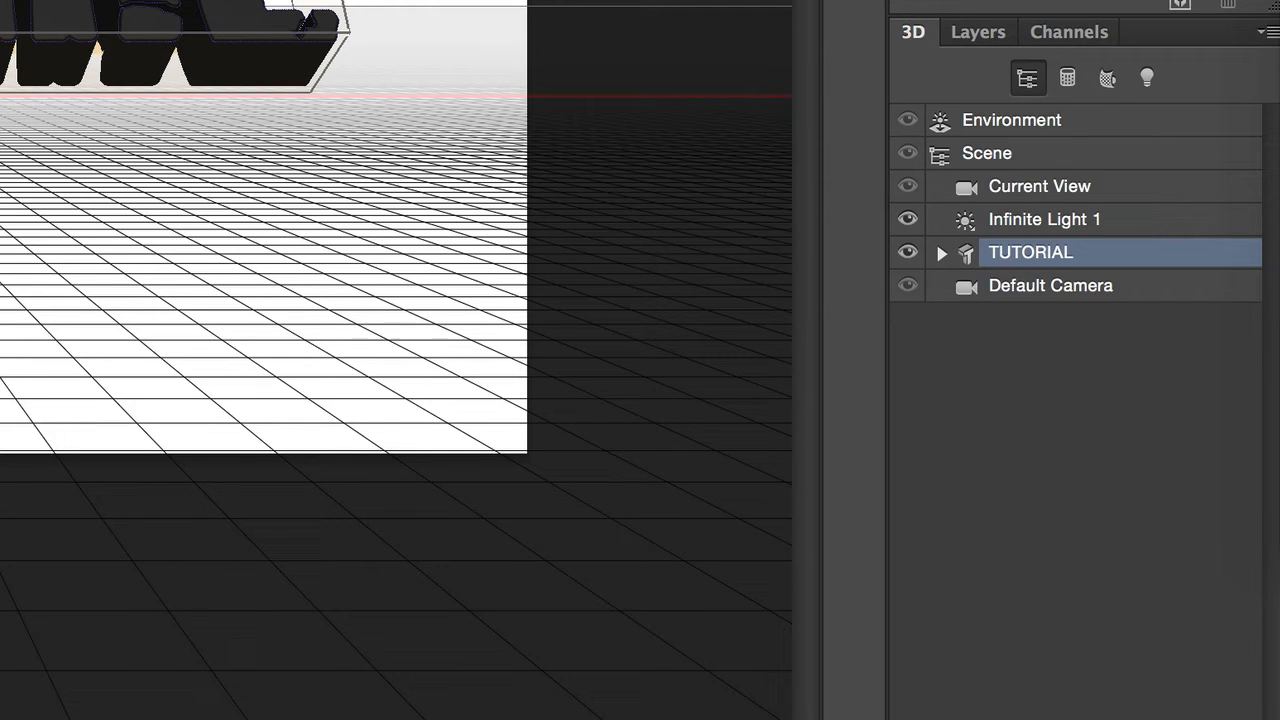
pyautogui.moveTo(280, 50)
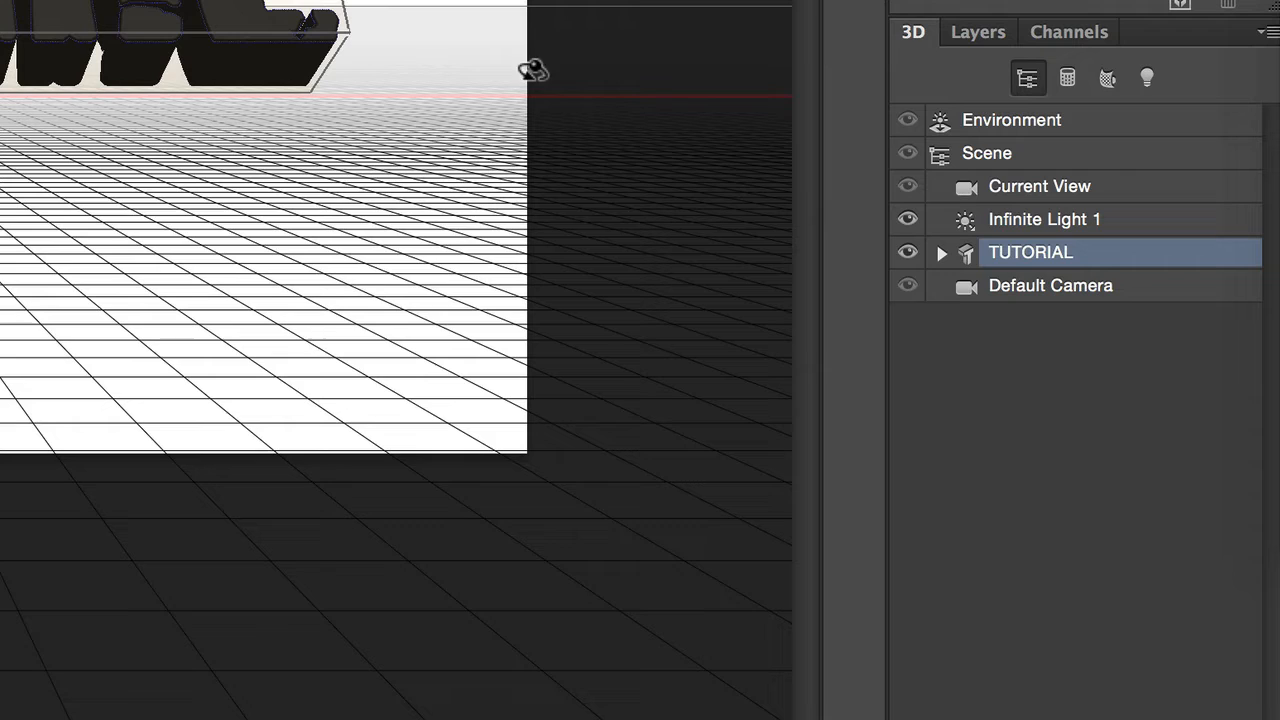
# Select the Front Inflation and Front Bevel materials and give them diffuse RGB 190.
pyautogui.click(940, 252)
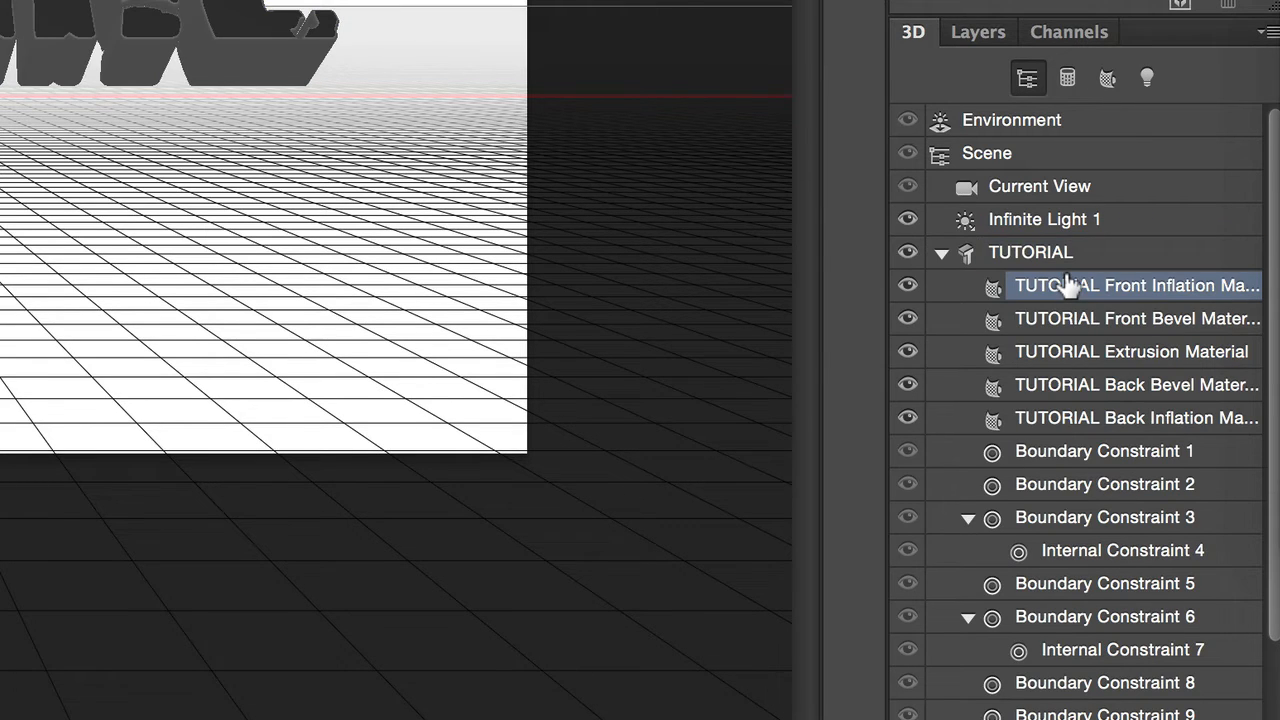
pyautogui.click(1137, 318)
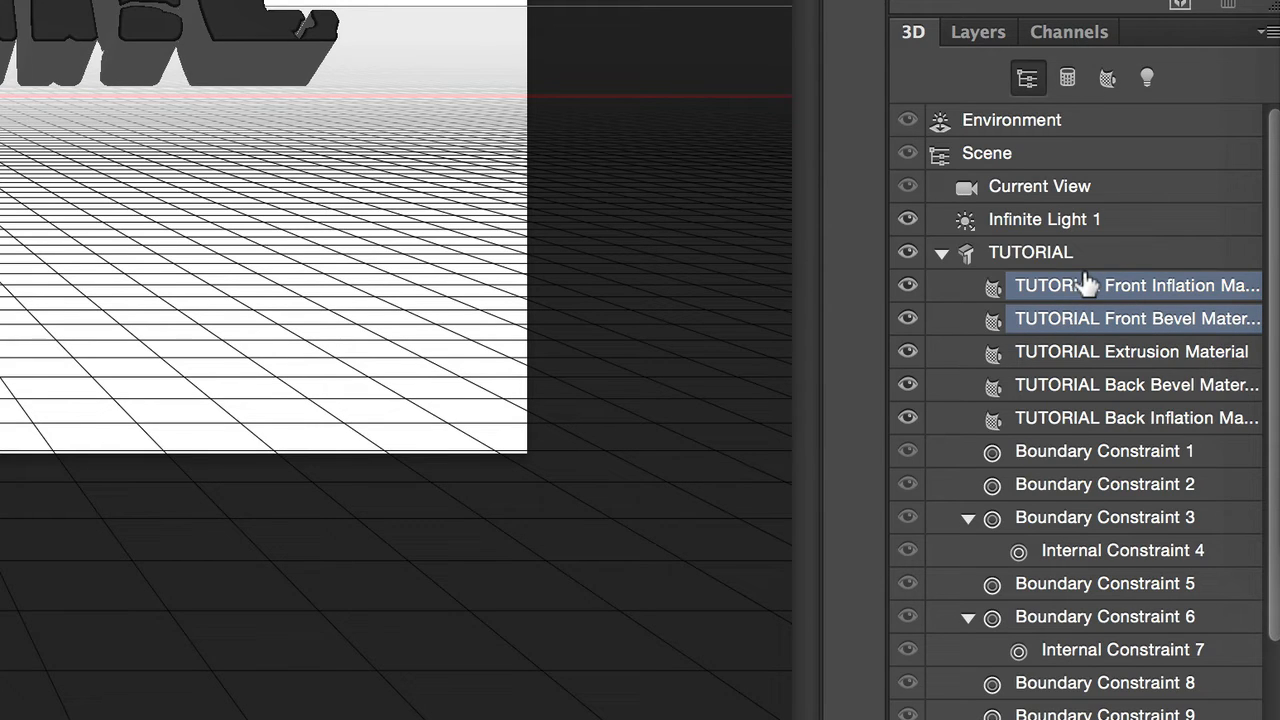
pyautogui.moveTo(1050, 285)
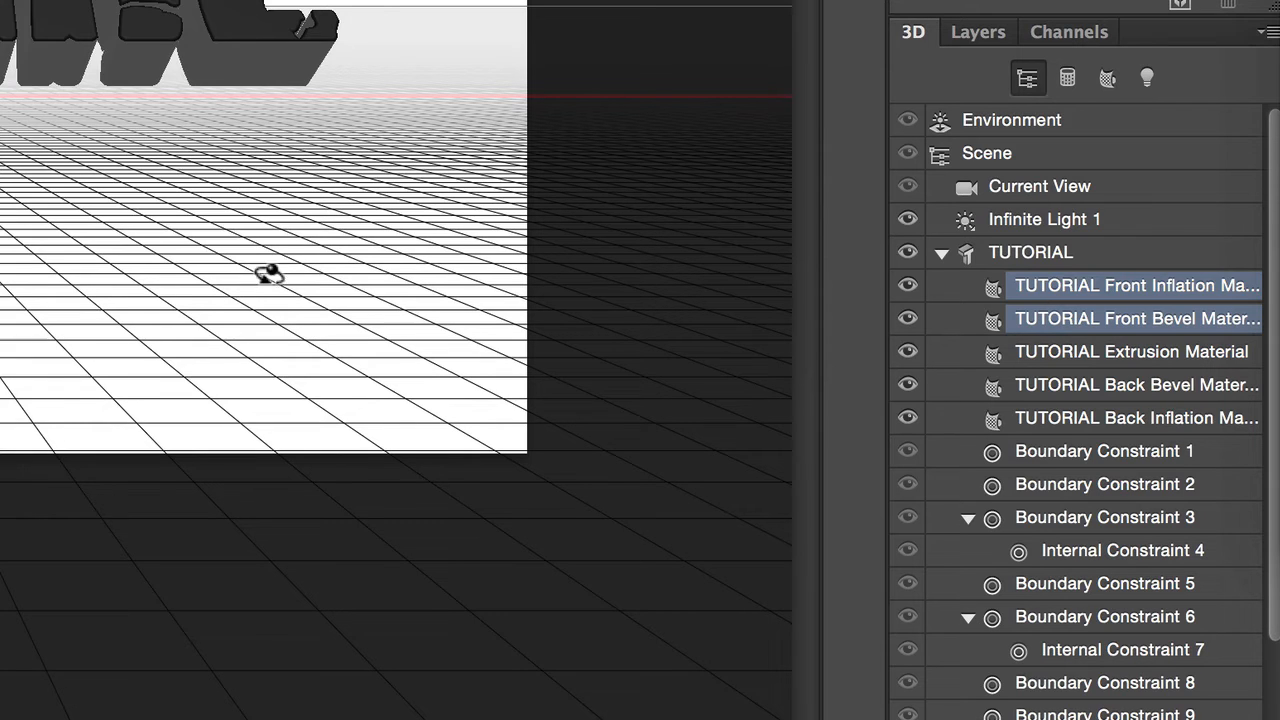
pyautogui.moveTo(395, 305)
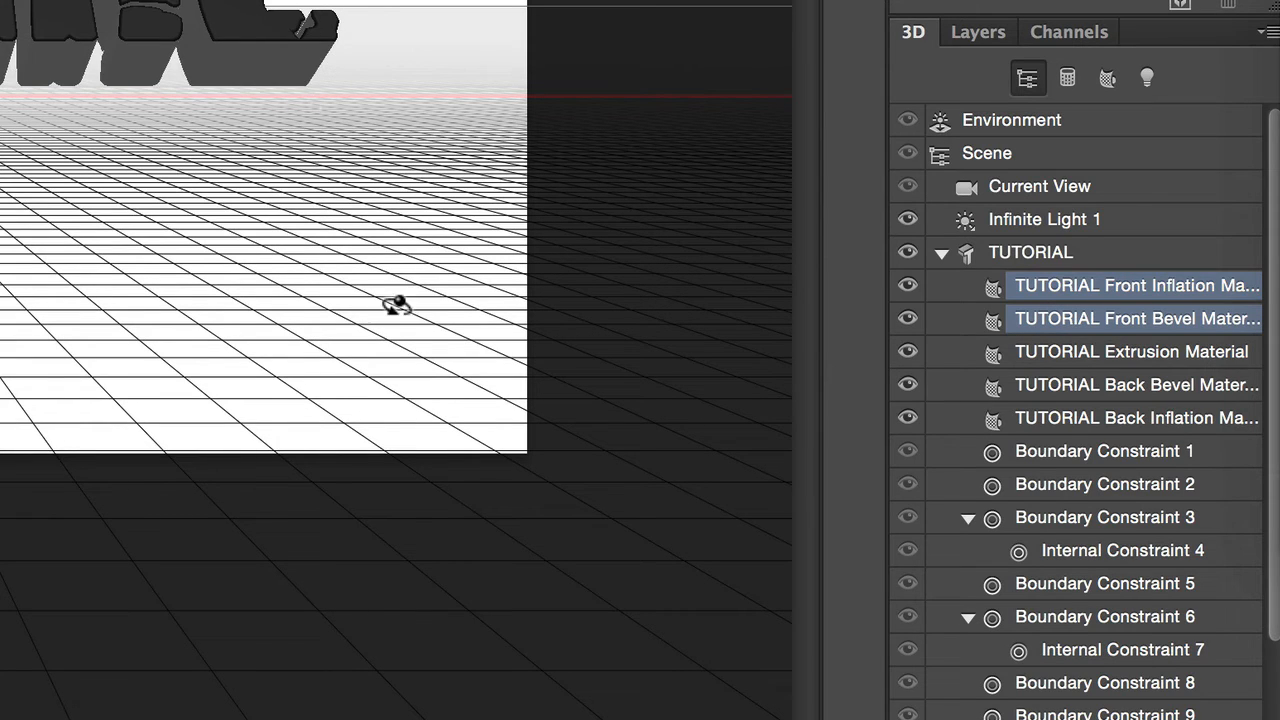
pyautogui.moveTo(1095, 285)
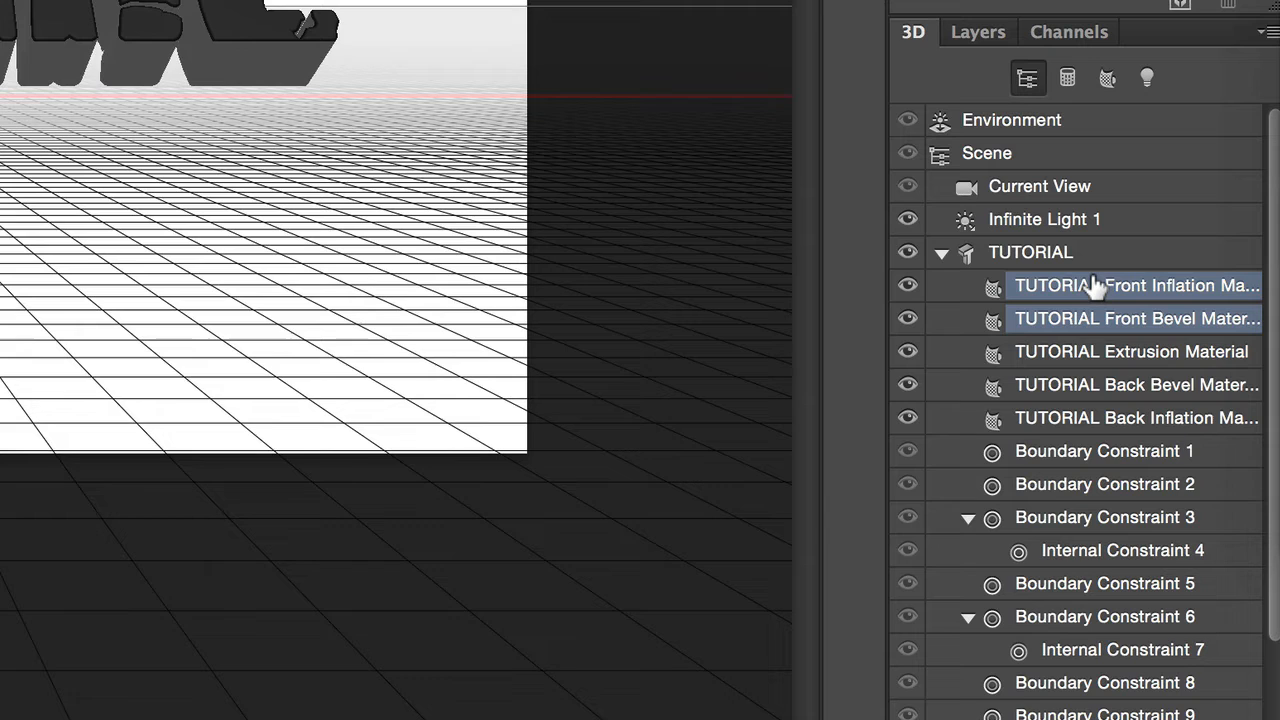
pyautogui.moveTo(1088, 318)
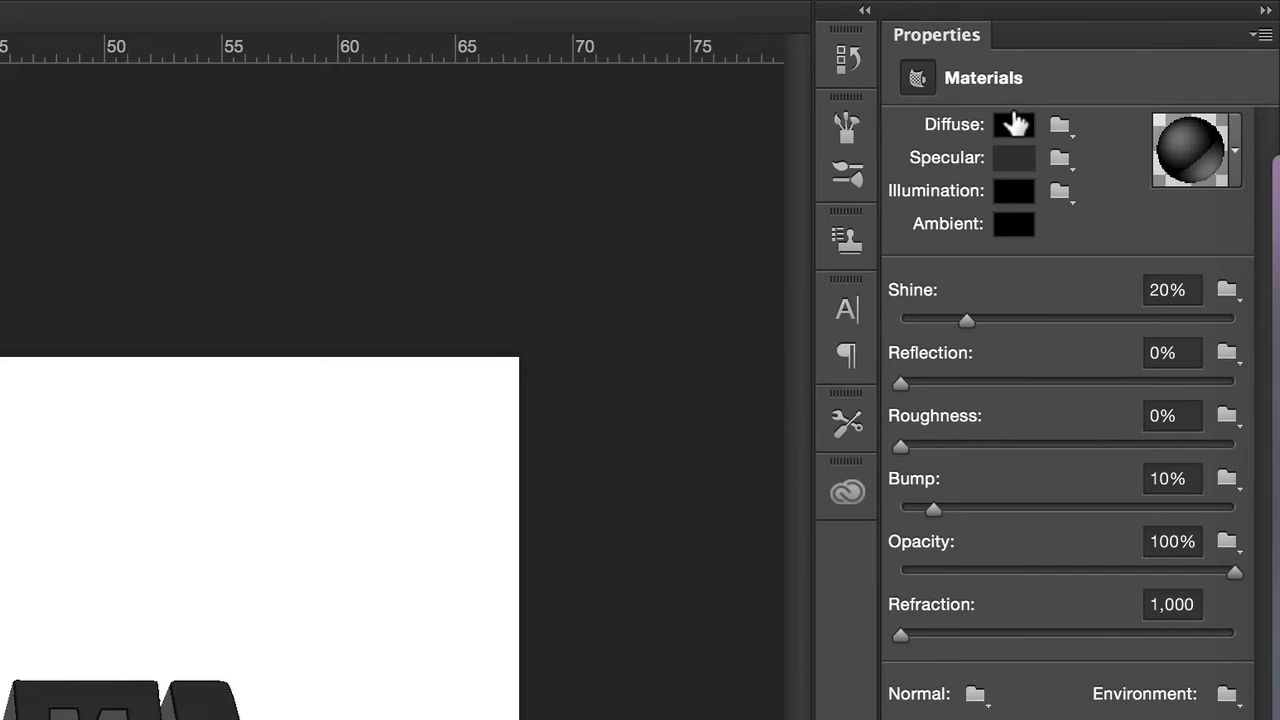
pyautogui.click(1012, 124)
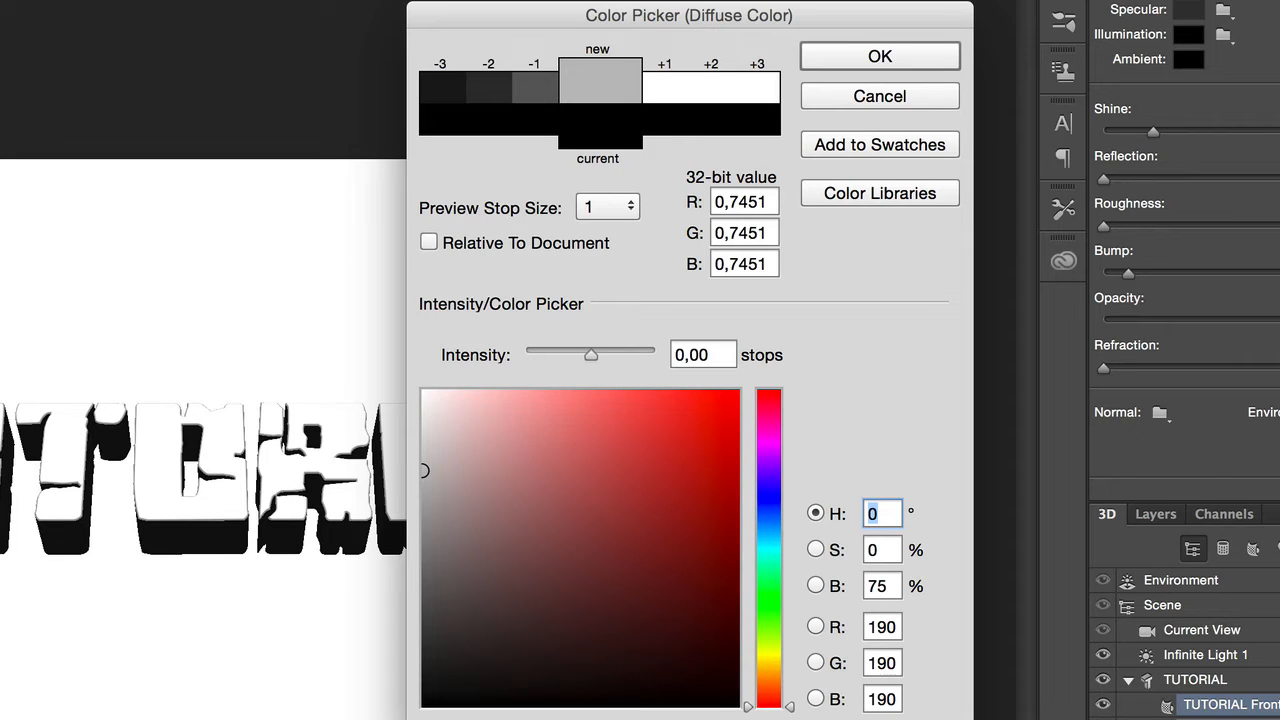
pyautogui.moveTo(243, 105)
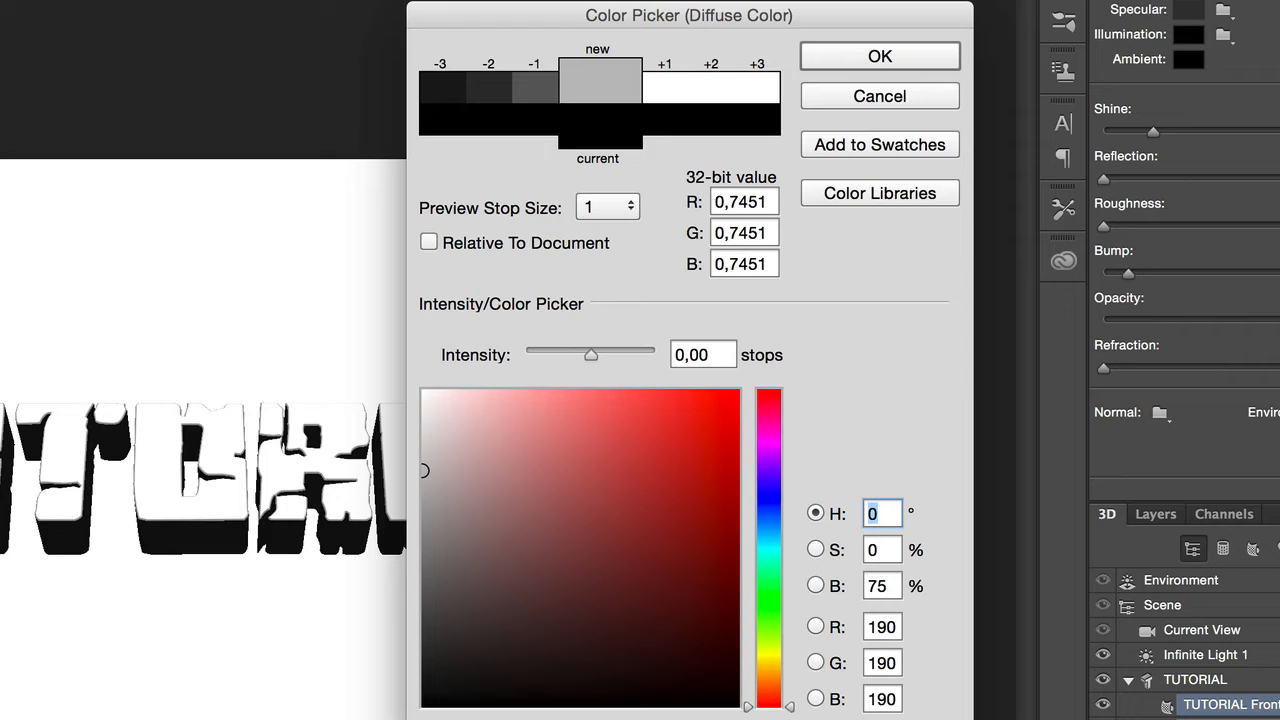
pyautogui.moveTo(765, 113)
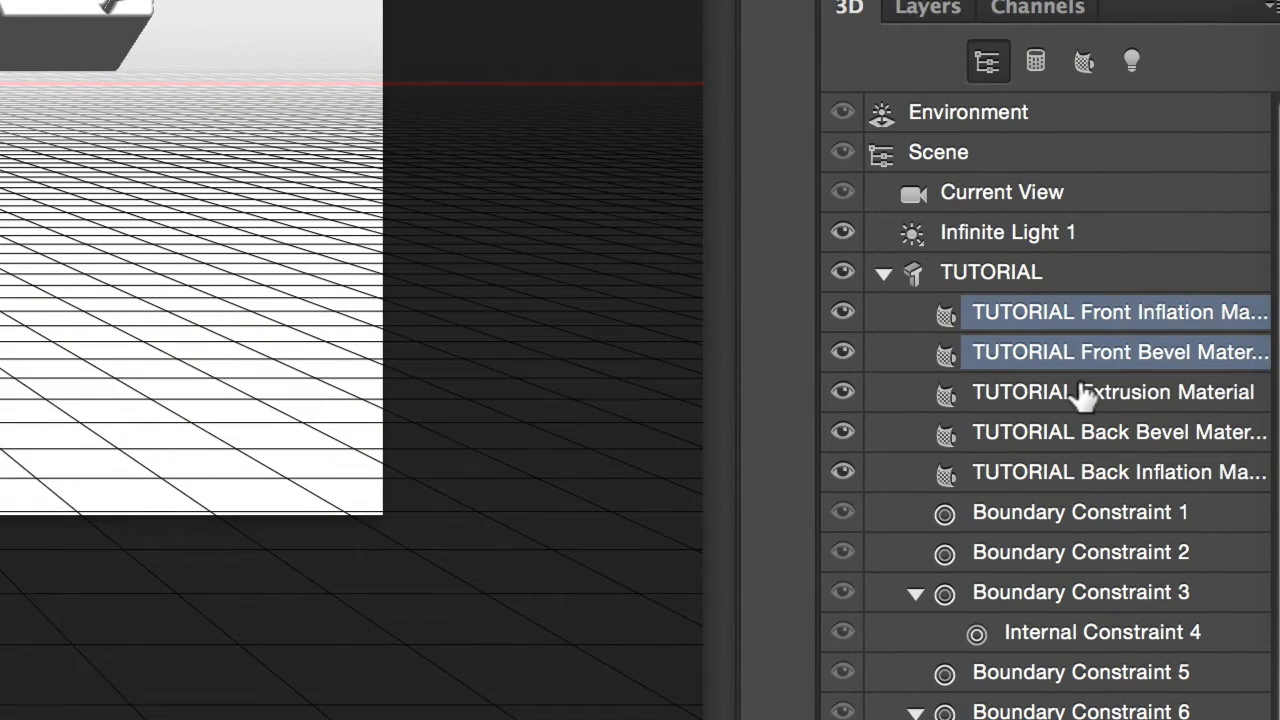
# Give the Extrusion, Back Bevel and Back Inflation materials a diffuse colour of RGB 46.
pyautogui.click(1112, 391)
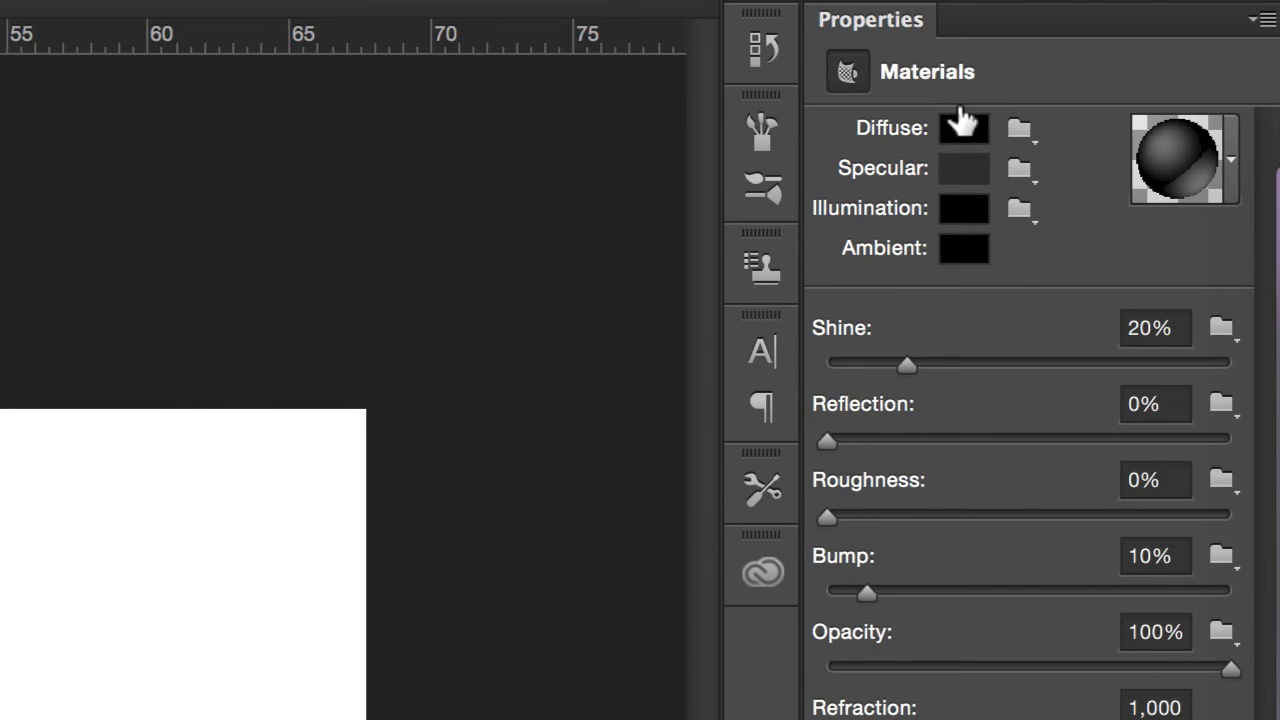
pyautogui.click(963, 127)
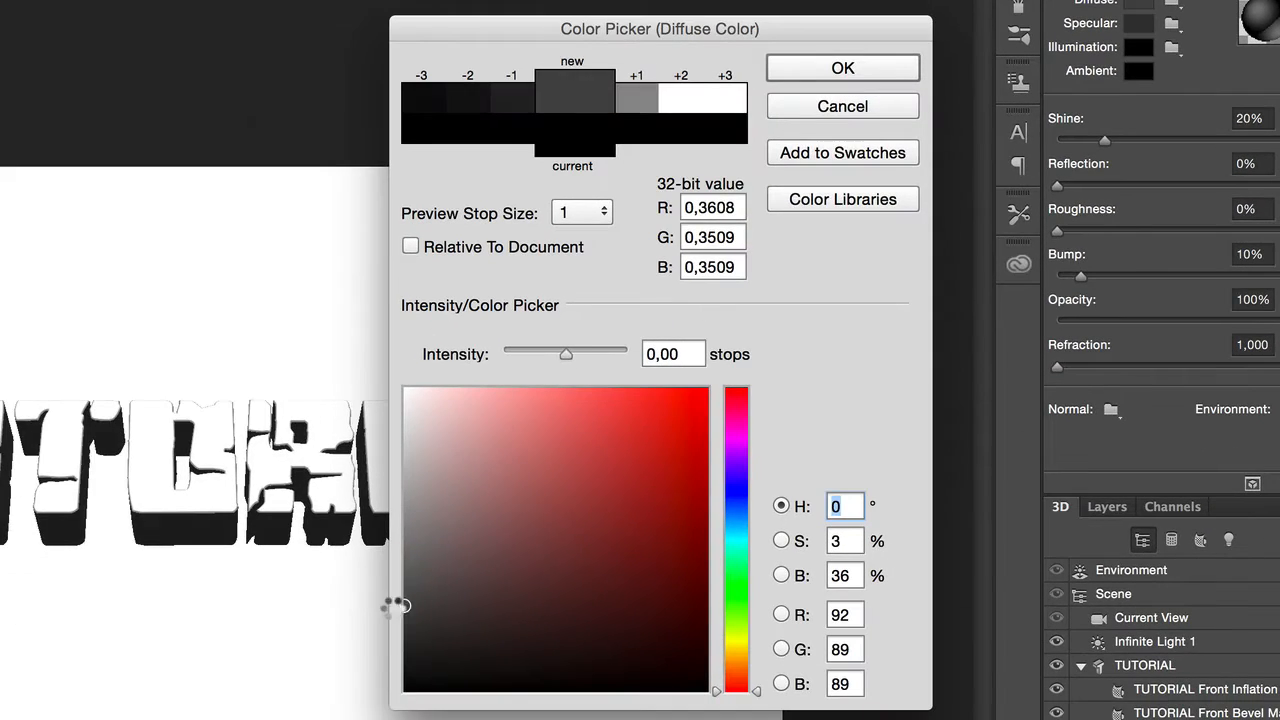
pyautogui.click(406, 636)
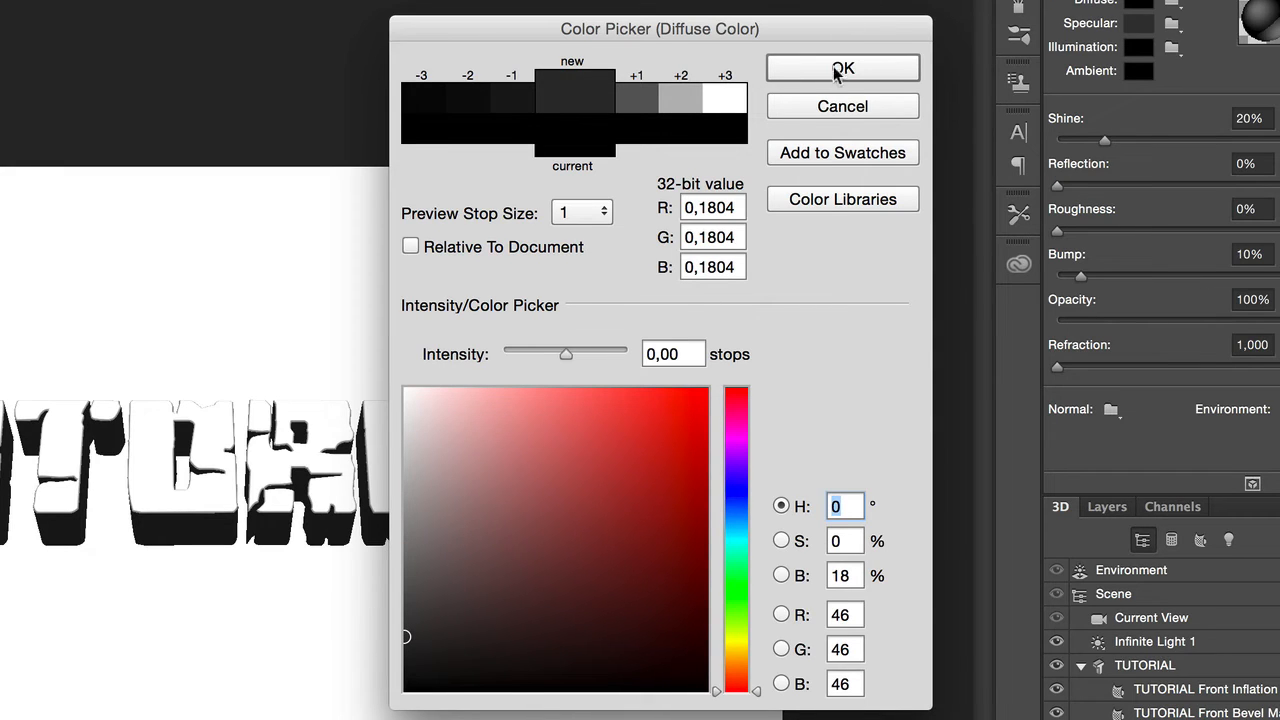
pyautogui.click(843, 68)
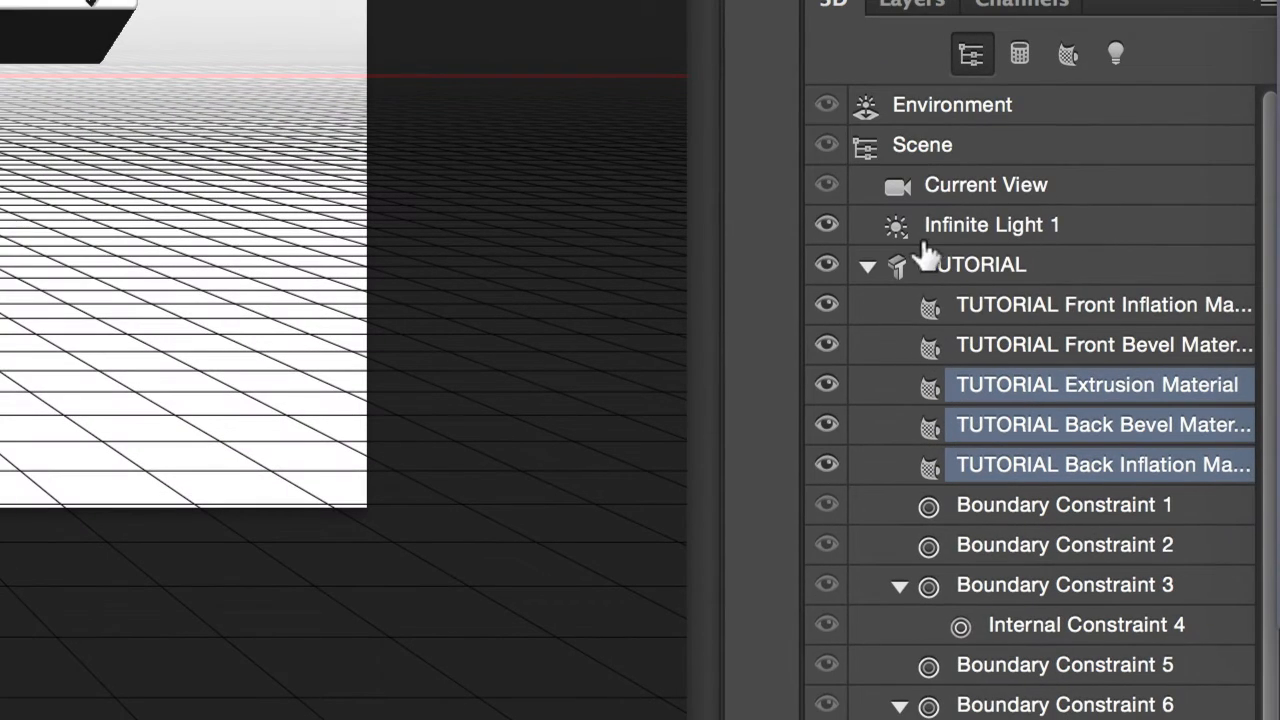
# Select Infinite Light 1 and swing it to shine from below-front.
pyautogui.click(867, 264)
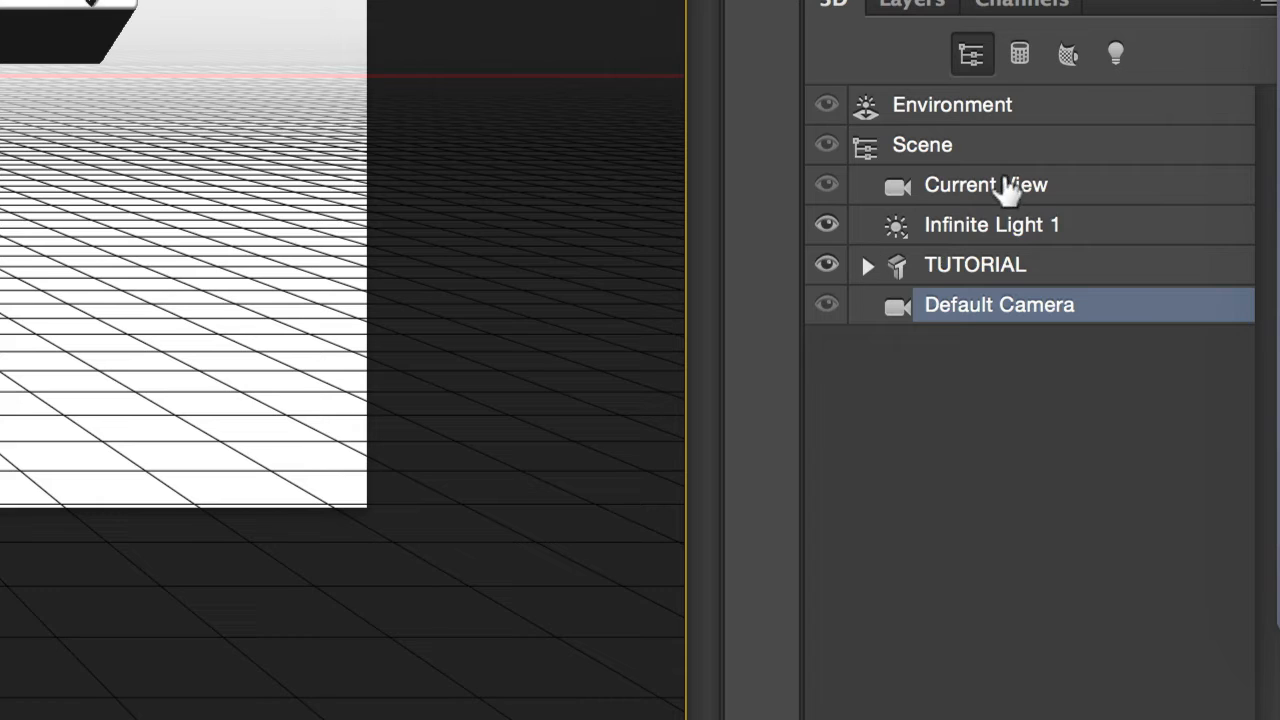
pyautogui.moveTo(975, 218)
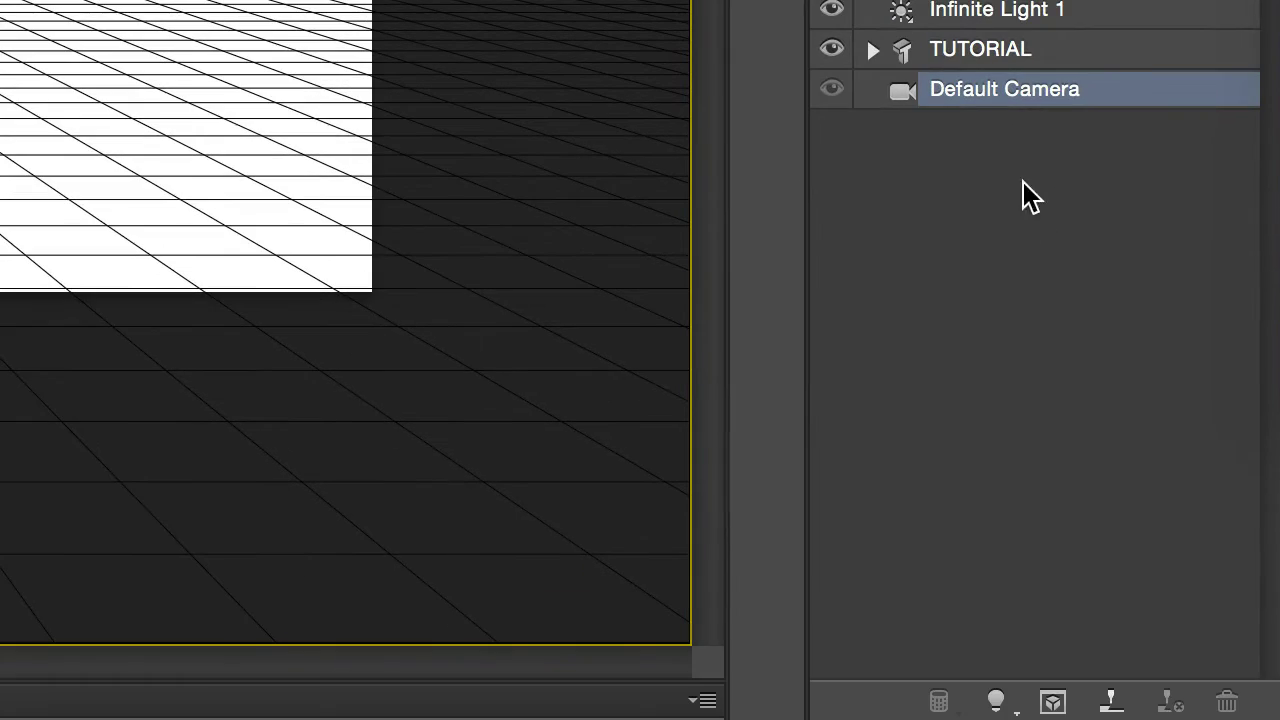
pyautogui.click(996, 700)
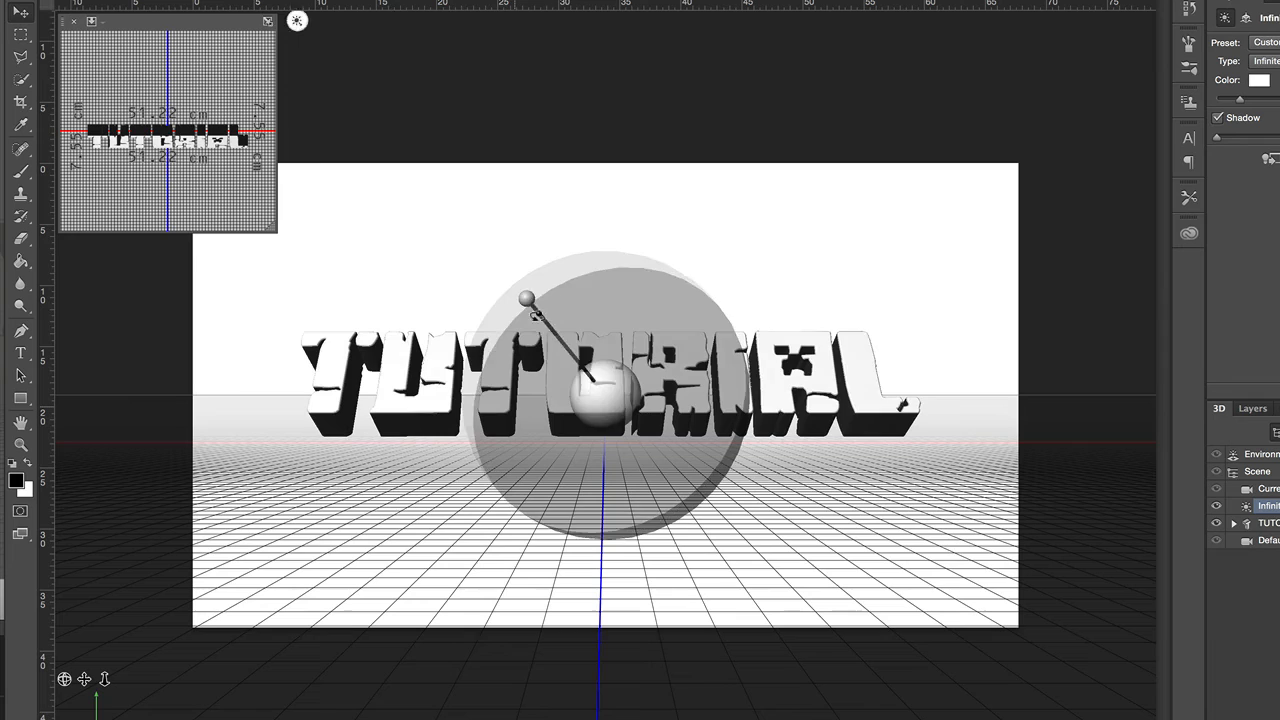
pyautogui.moveTo(525, 298); pyautogui.dragTo(590, 450)
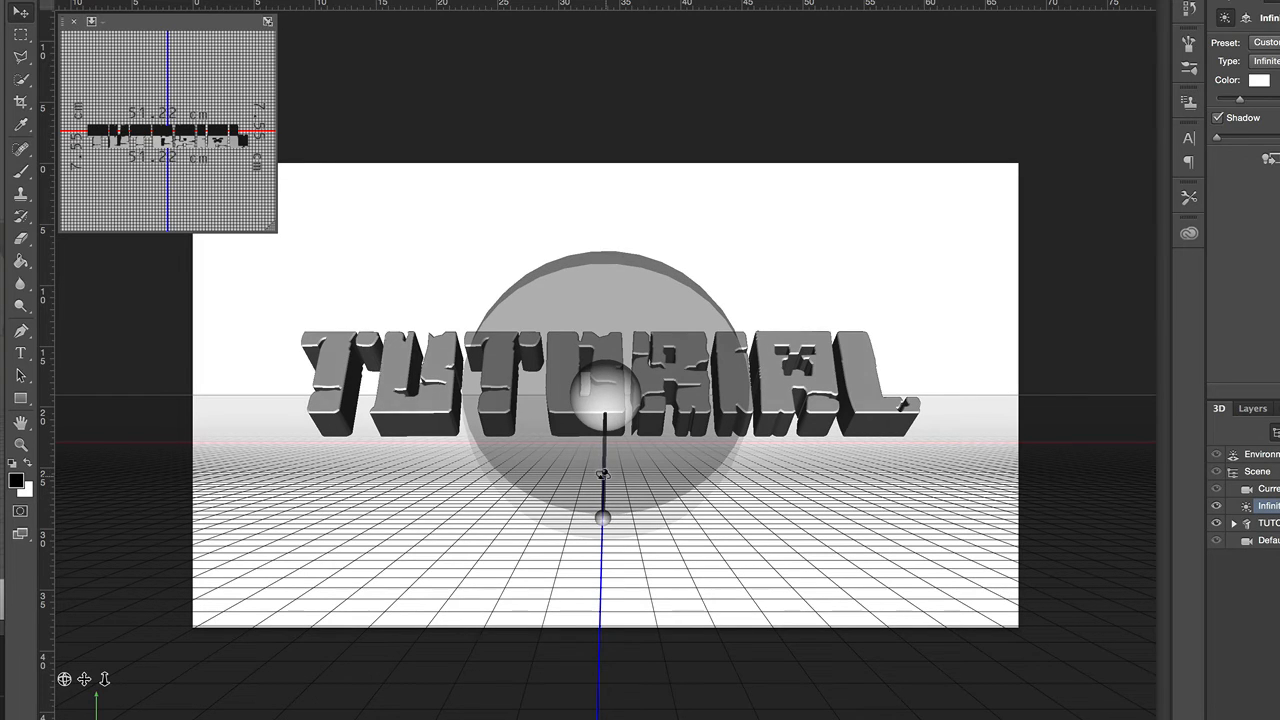
pyautogui.moveTo(602, 475); pyautogui.dragTo(601, 488)
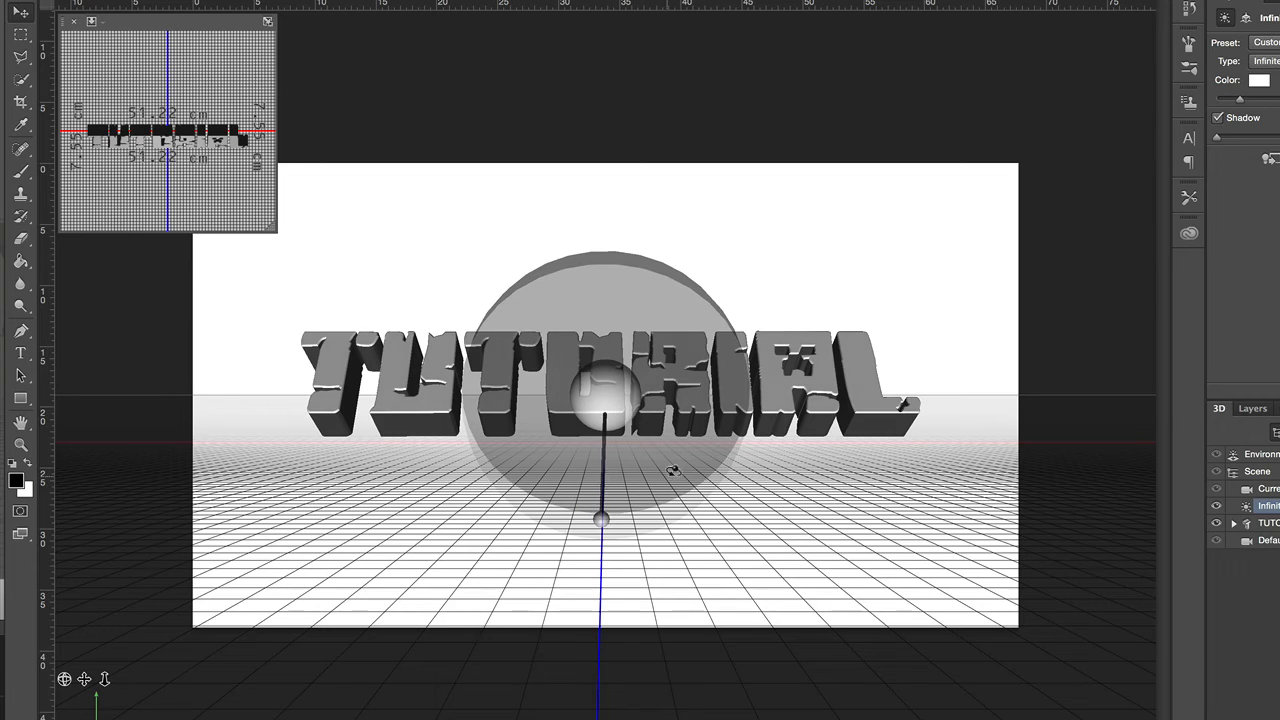
pyautogui.moveTo(700, 475)
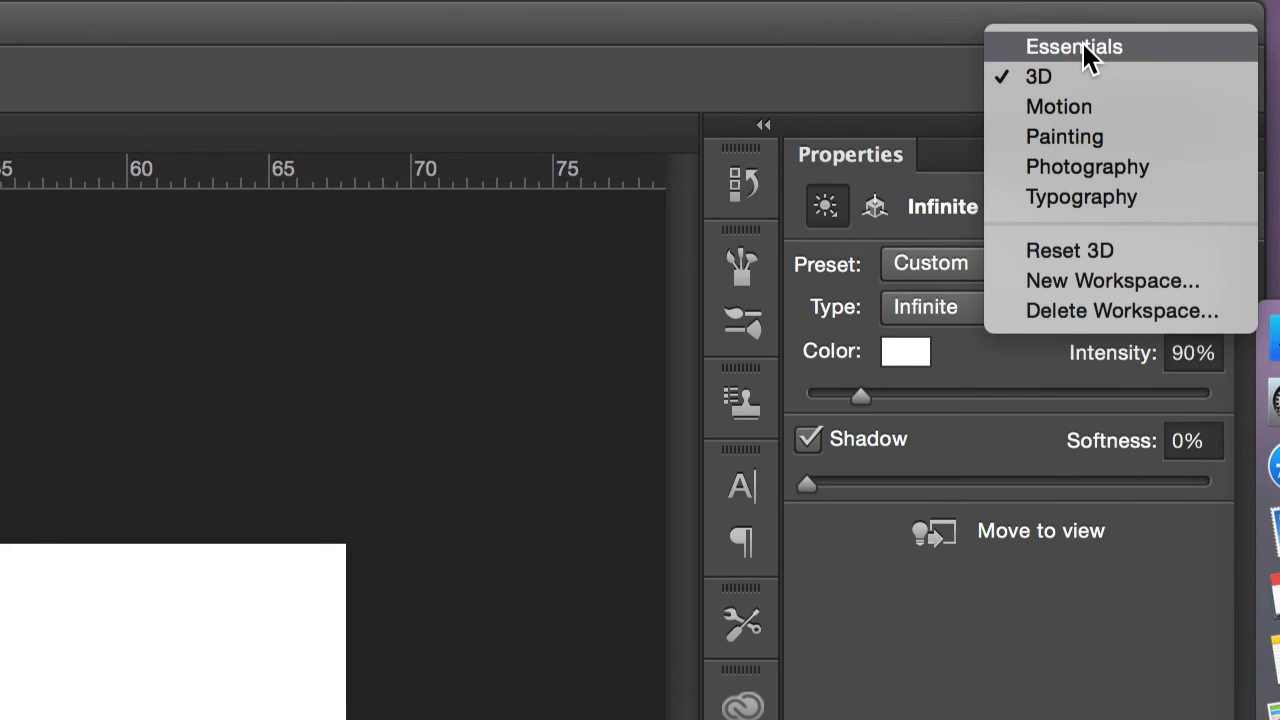
# Switch Photoshop back to the Essentials workspace.
pyautogui.click(1072, 47)
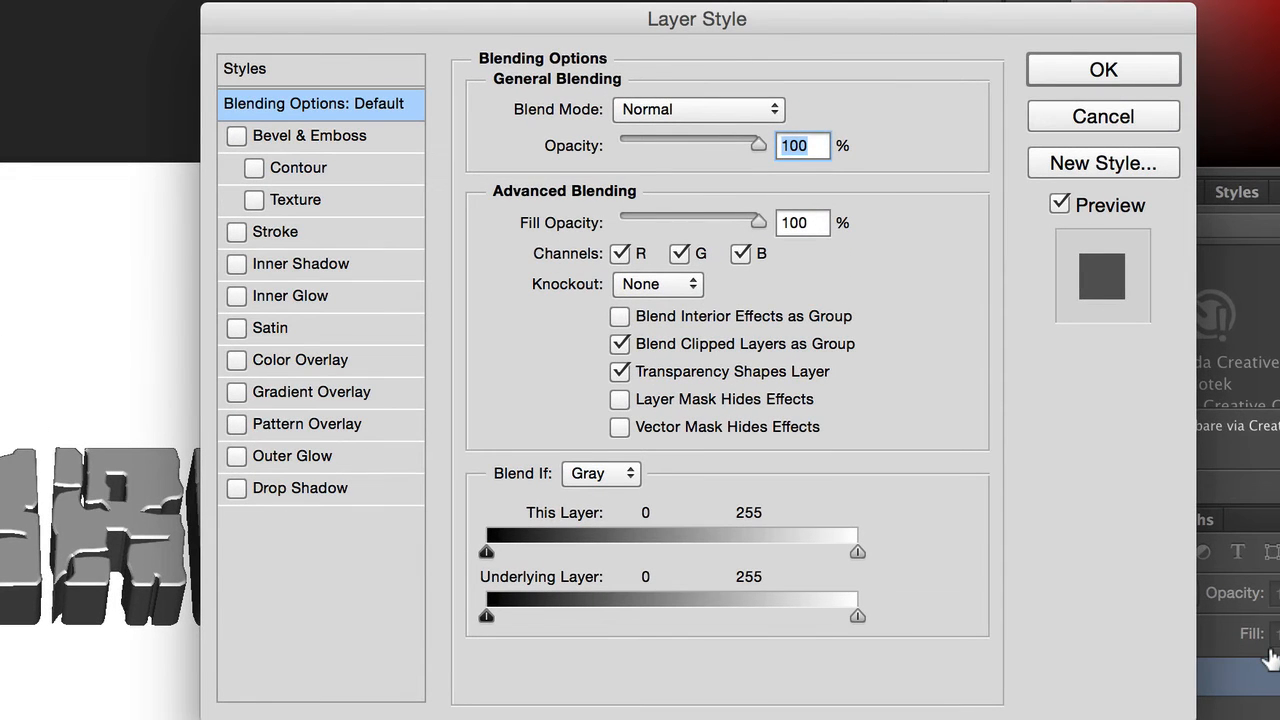
pyautogui.moveTo(425, 295)
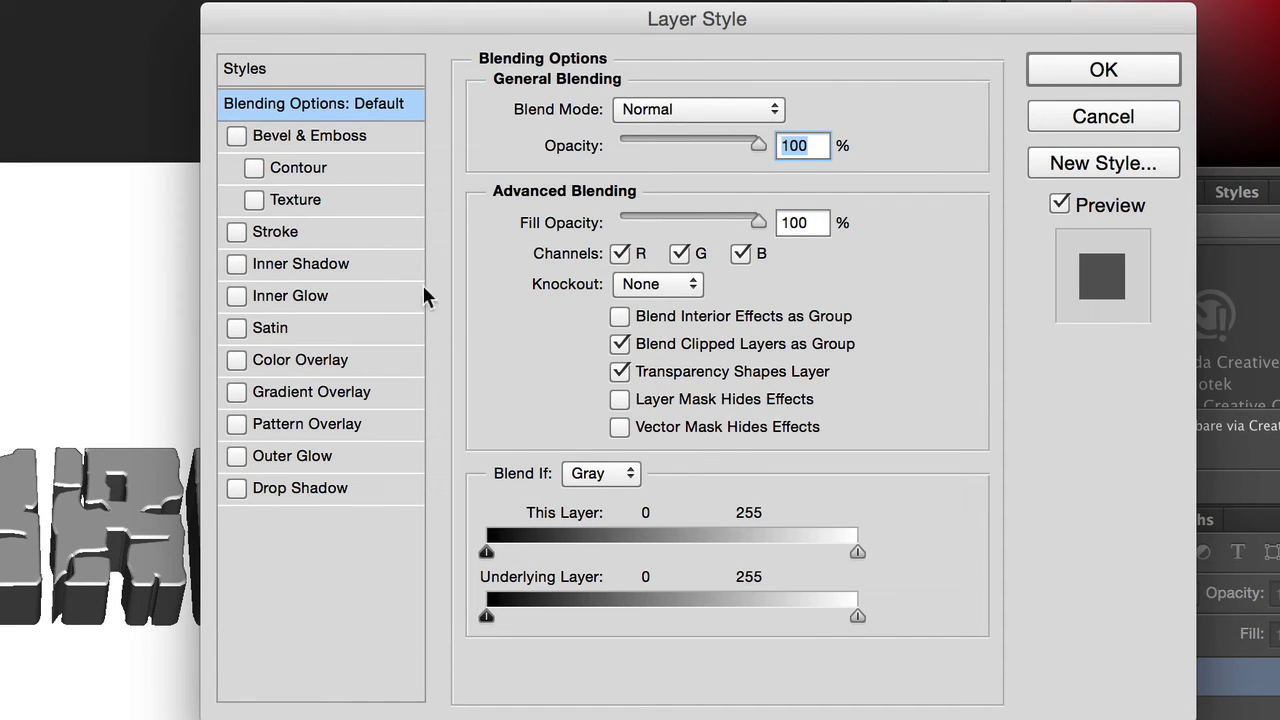
# Enable a 5 px Outside Stroke on the TUTORIAL layer, then check Gradient Overlay.
pyautogui.click(275, 231)
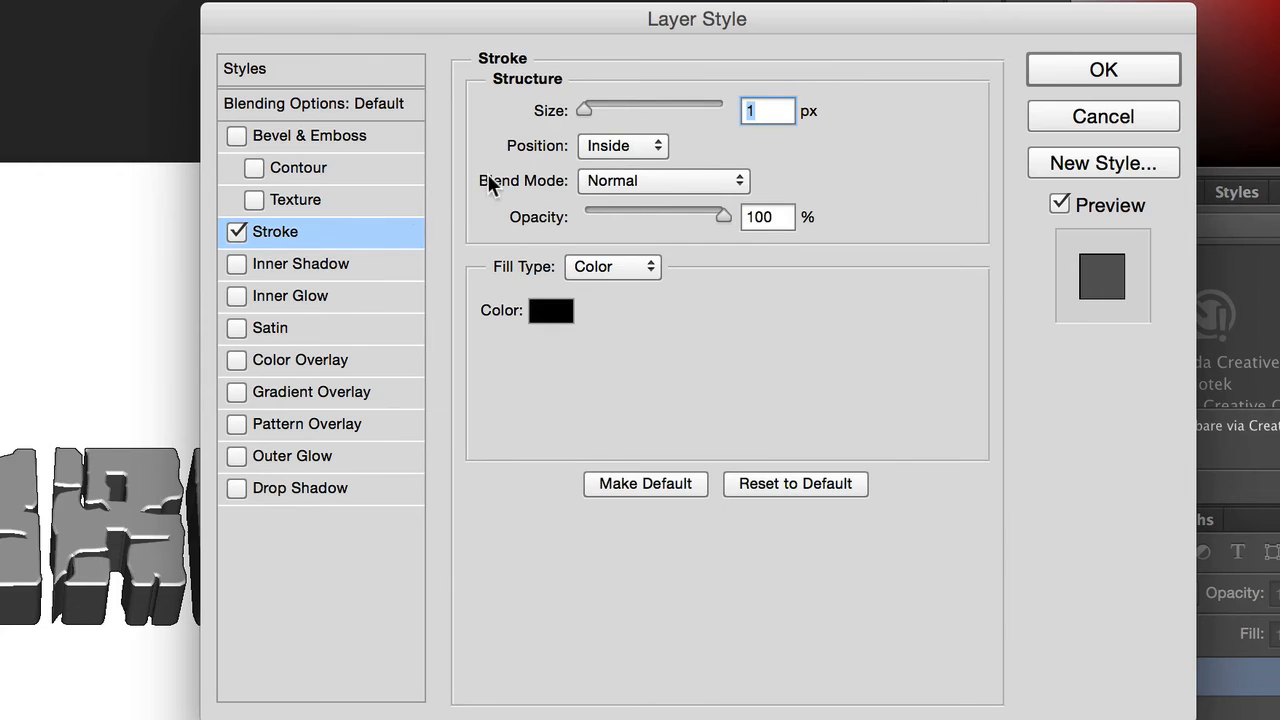
pyautogui.click(622, 146)
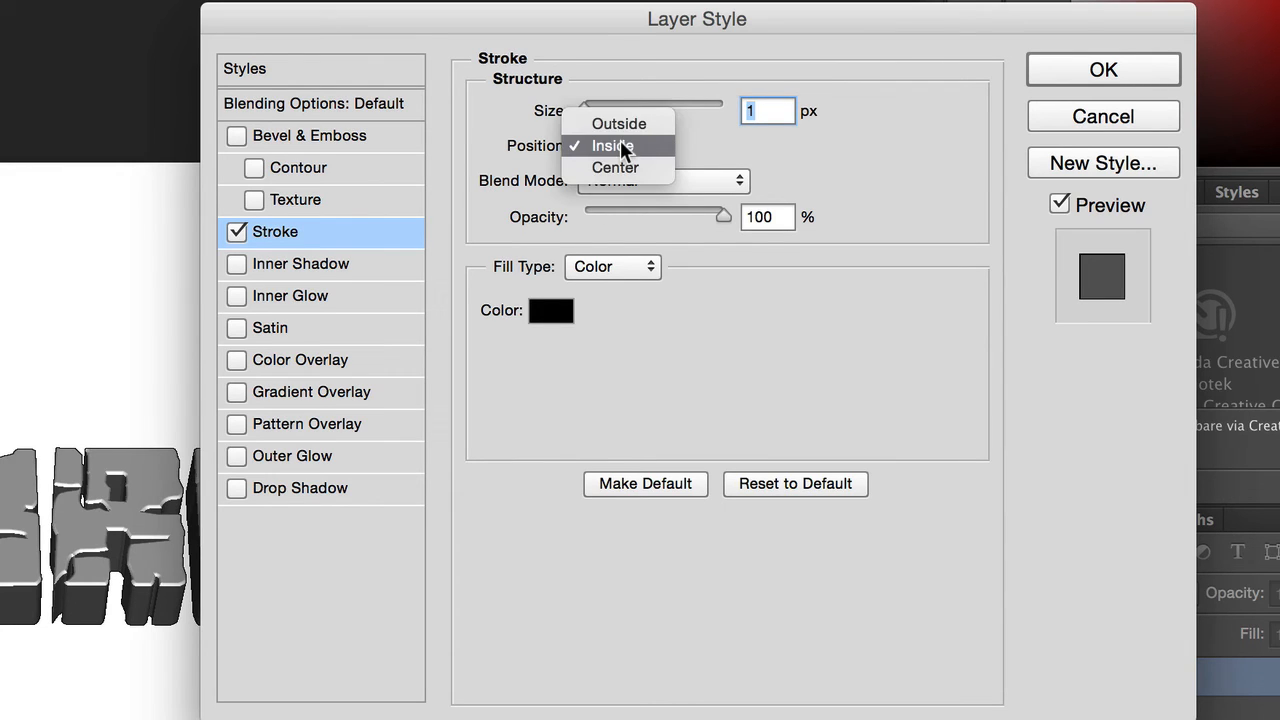
pyautogui.click(619, 123)
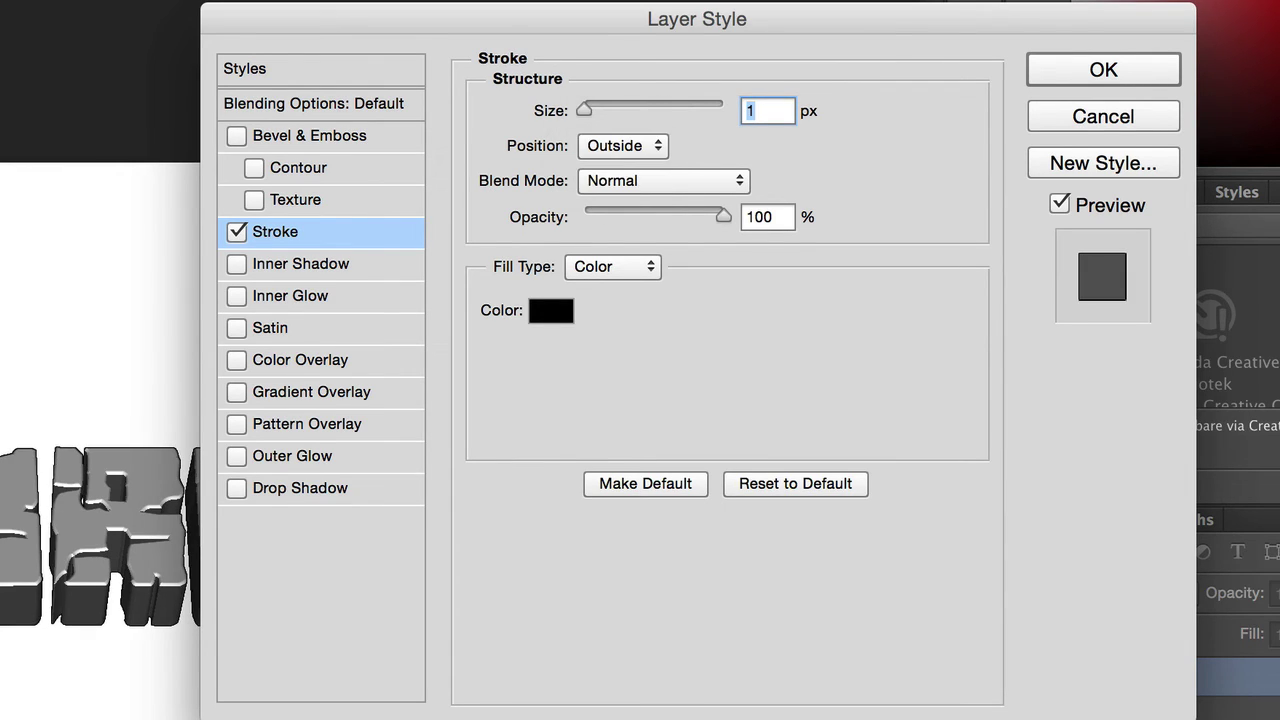
pyautogui.moveTo(585, 107); pyautogui.dragTo(620, 107)
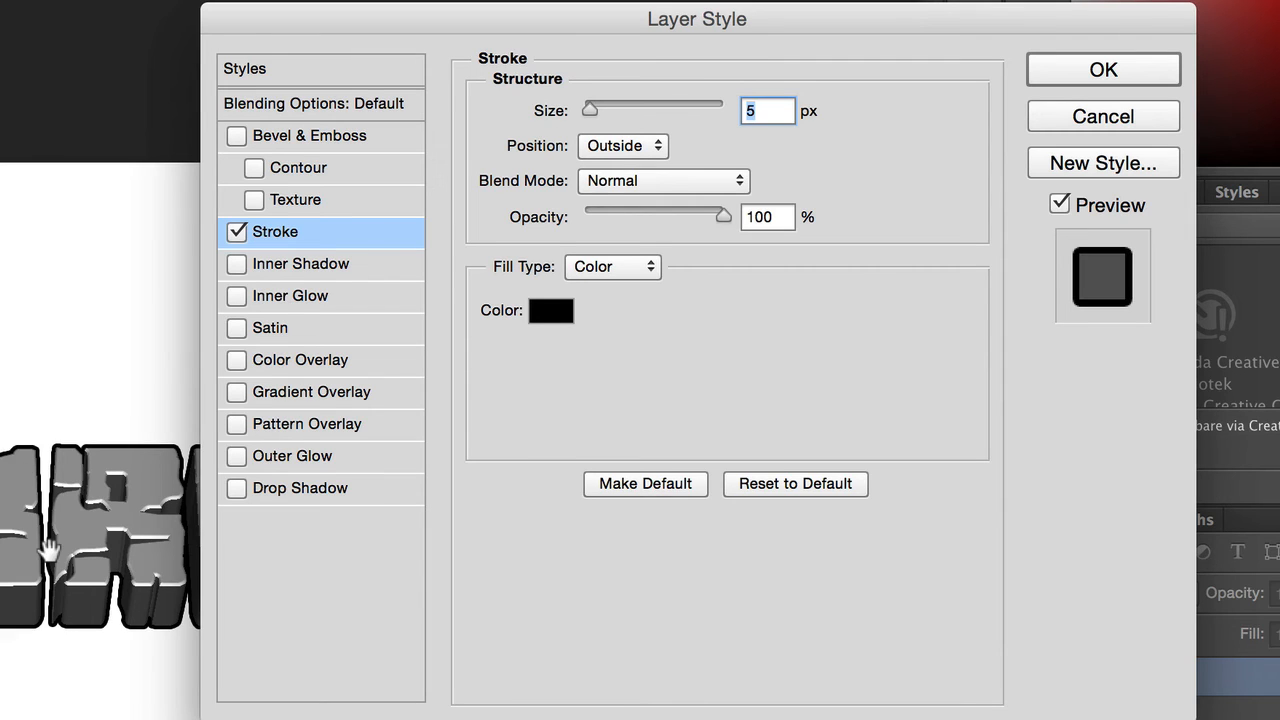
pyautogui.moveTo(283, 419)
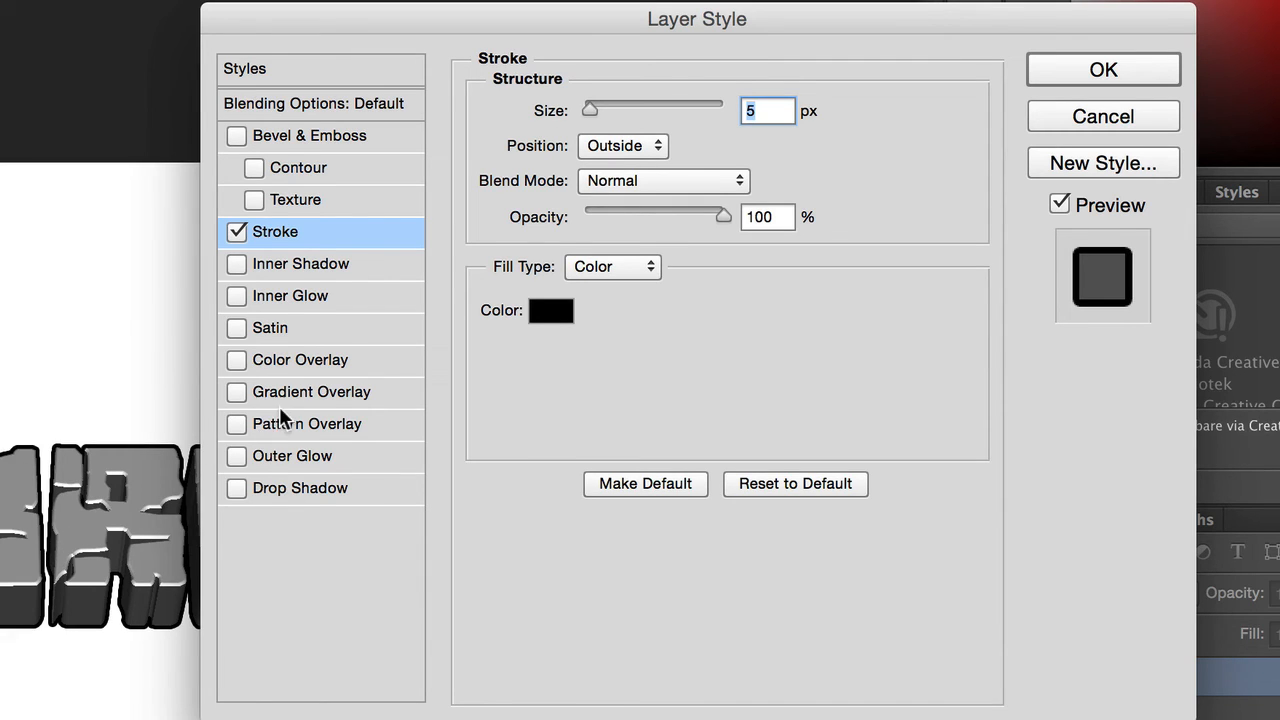
pyautogui.click(311, 391)
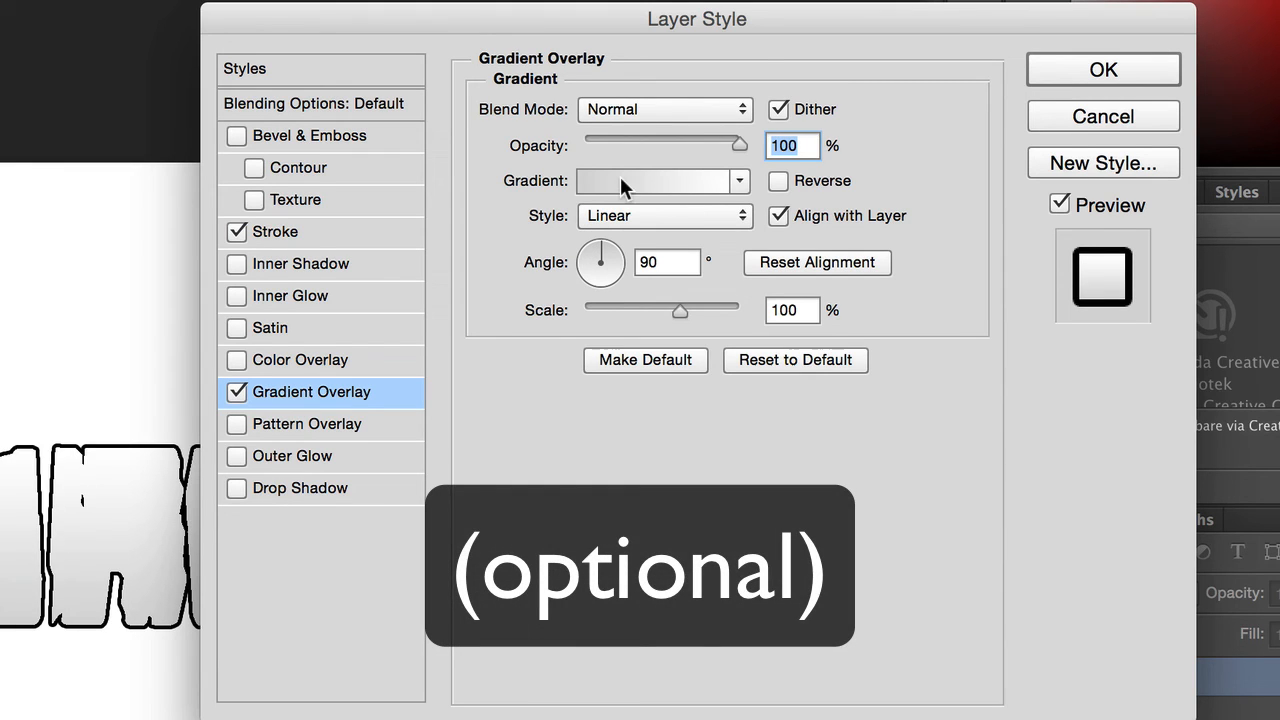
# Use a black-to-white gradient with Overlay blend at 46% opacity, and apply the styles.
pyautogui.click(655, 181)
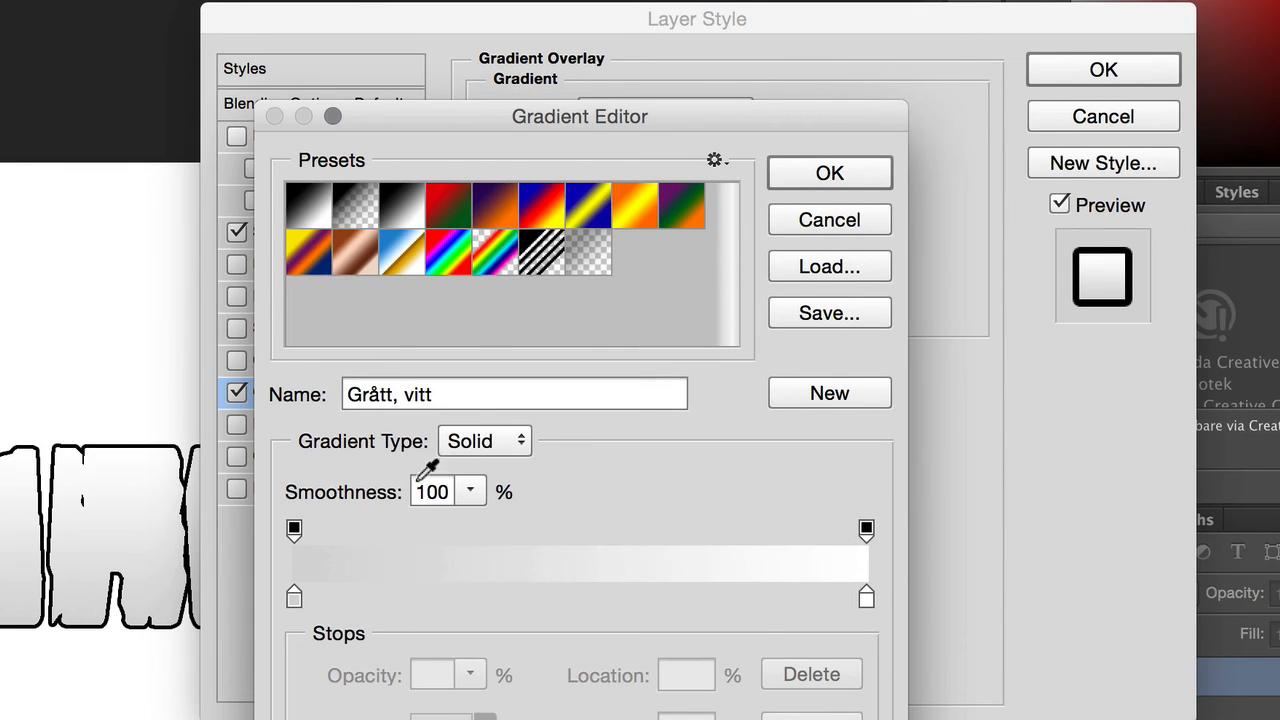
pyautogui.click(308, 205)
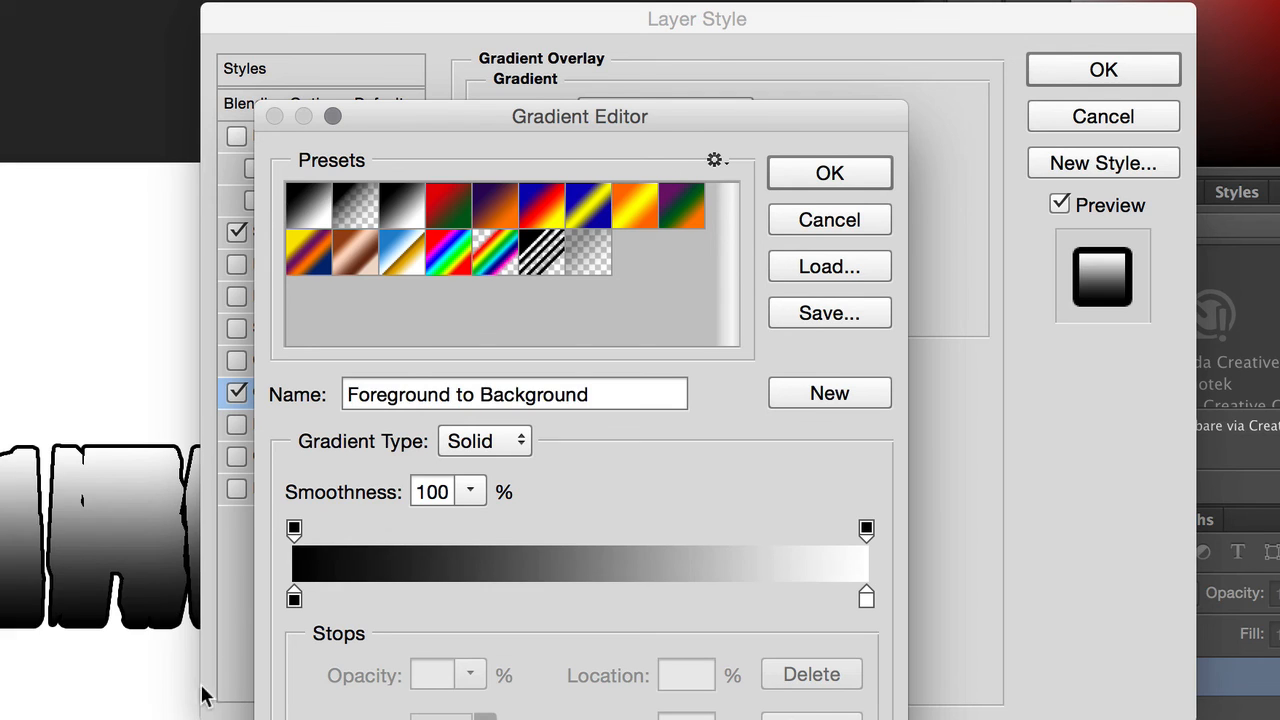
pyautogui.moveTo(808, 173)
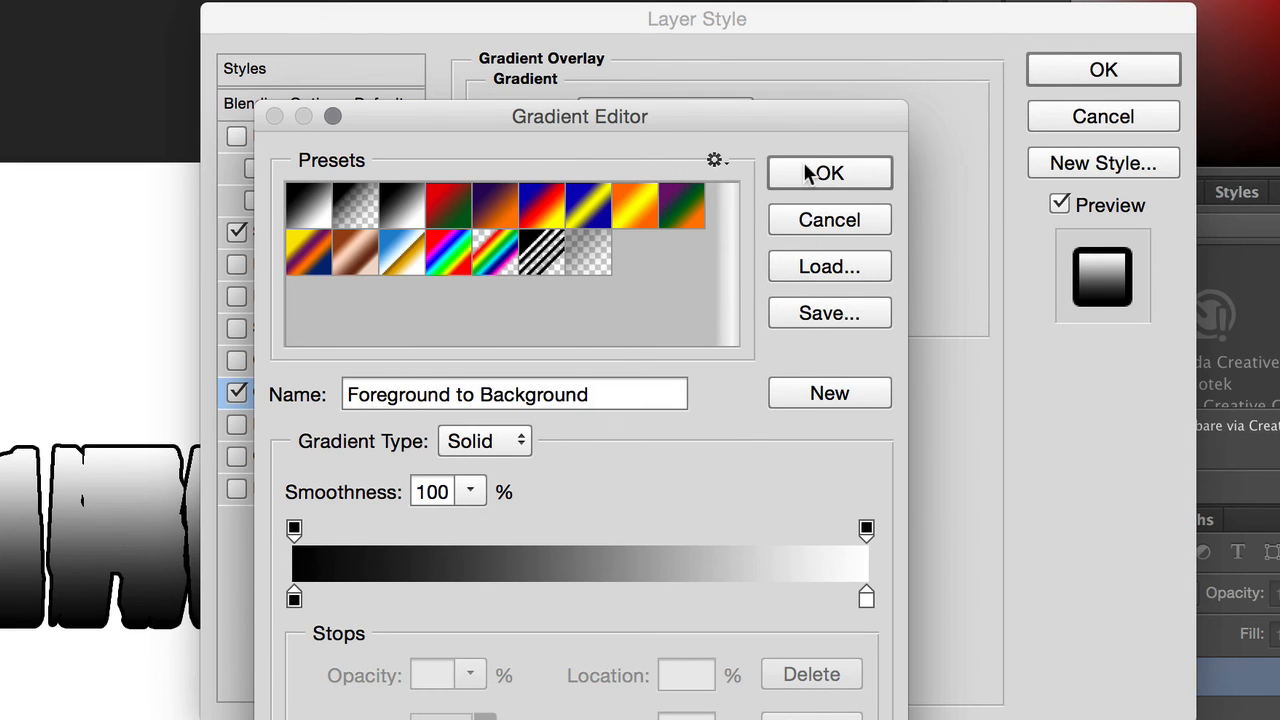
pyautogui.click(829, 173)
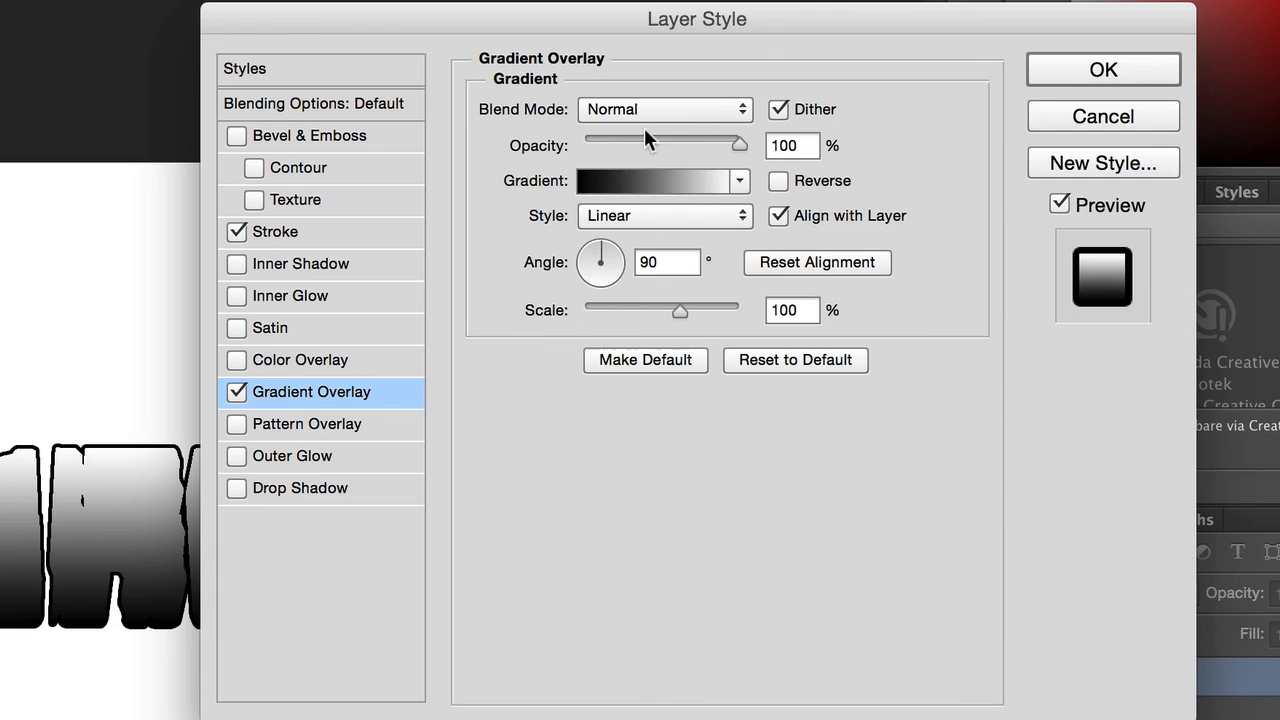
pyautogui.click(664, 109)
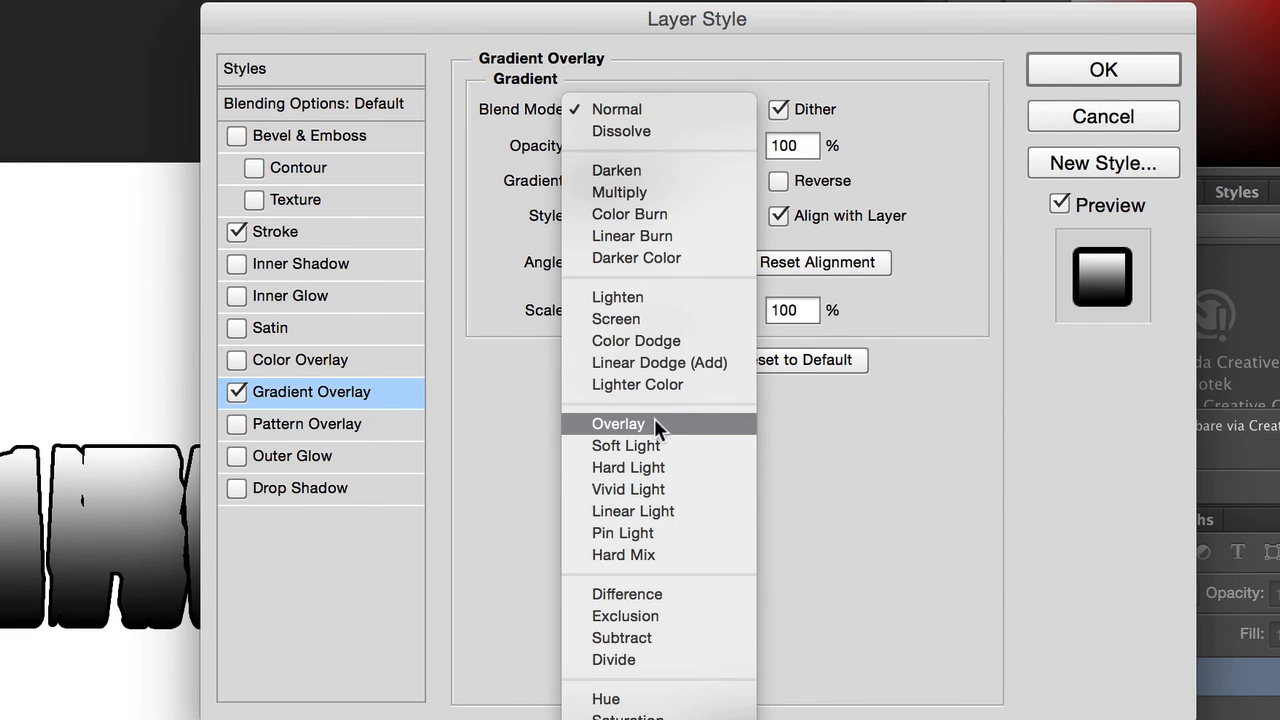
pyautogui.click(618, 423)
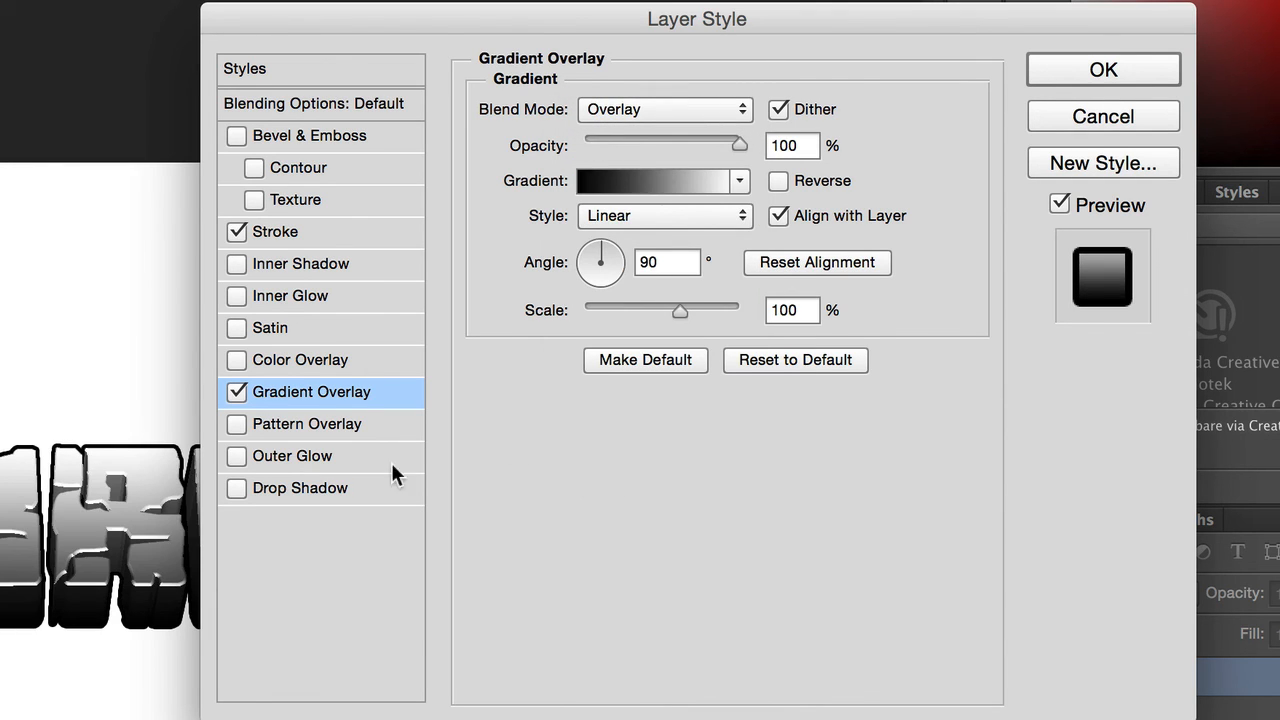
pyautogui.moveTo(668, 145)
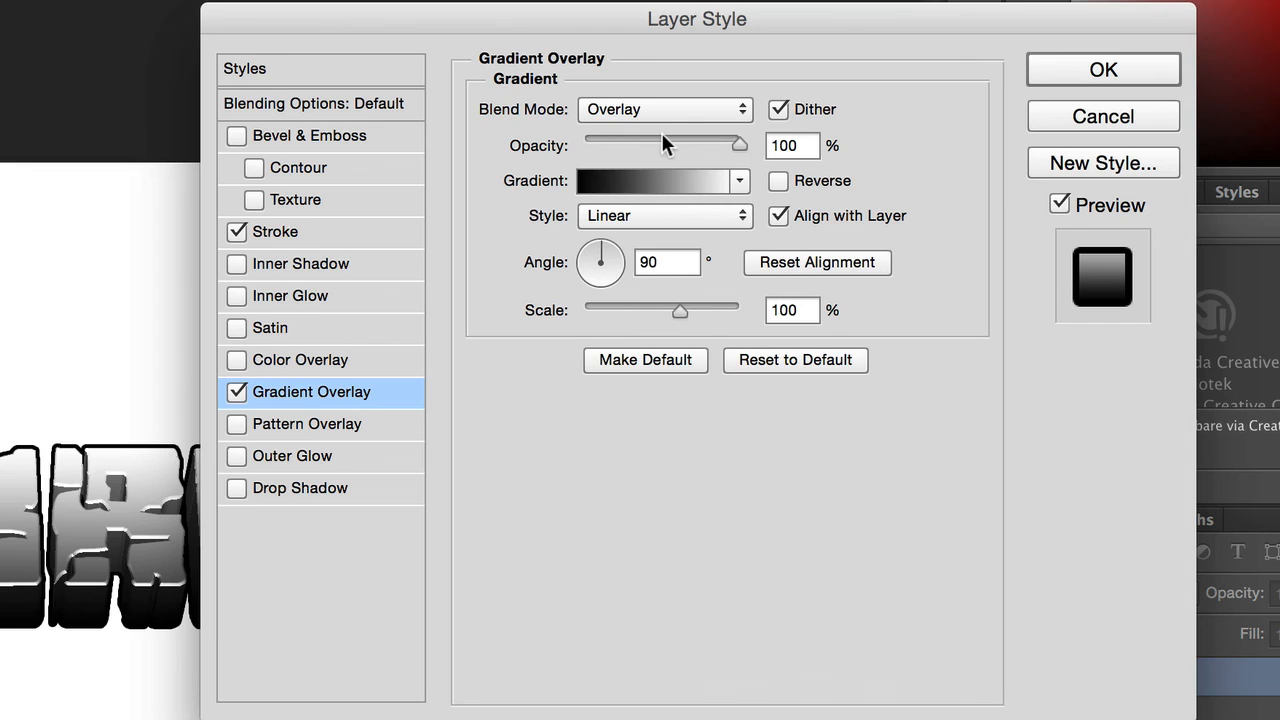
pyautogui.moveTo(740, 145); pyautogui.dragTo(663, 145)
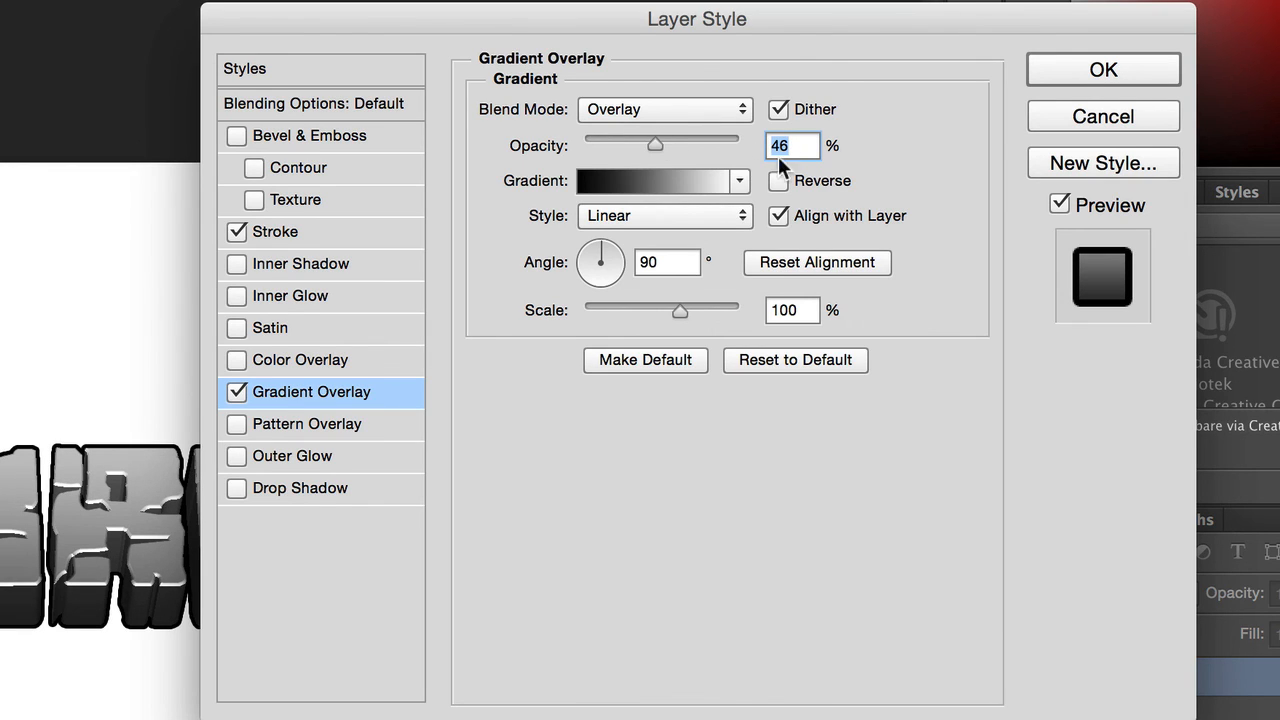
pyautogui.click(1103, 69)
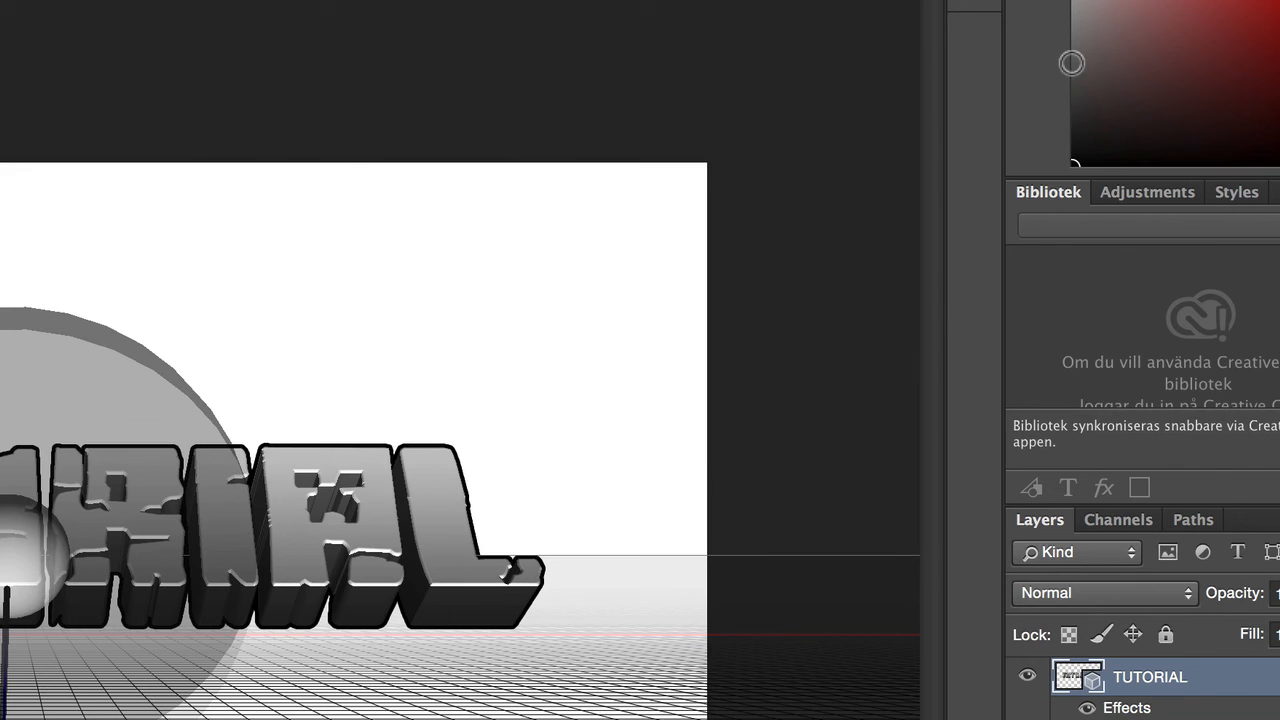